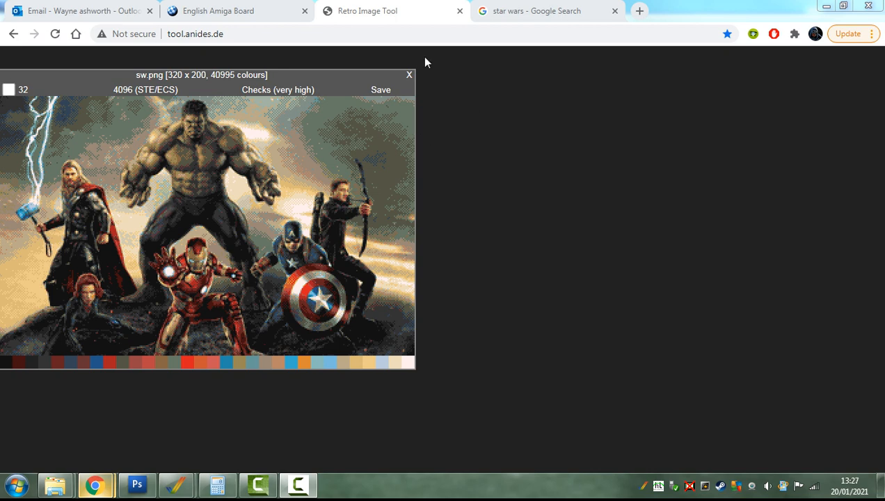
Step: Drag the sw.png image window by its title bar toward the middle of the page
{"action": "left_click_drag", "start_coordinate": [202, 76], "coordinate": [254, 83]}
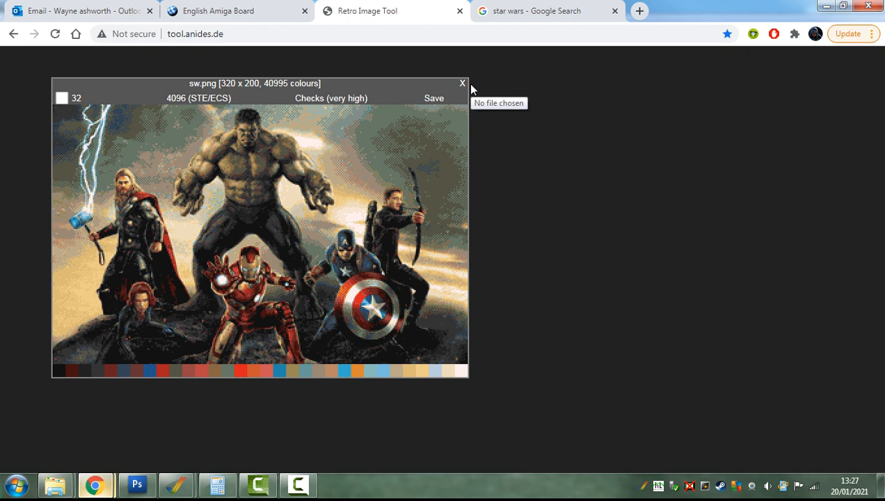
{"action": "mouse_move", "coordinate": [501, 97]}
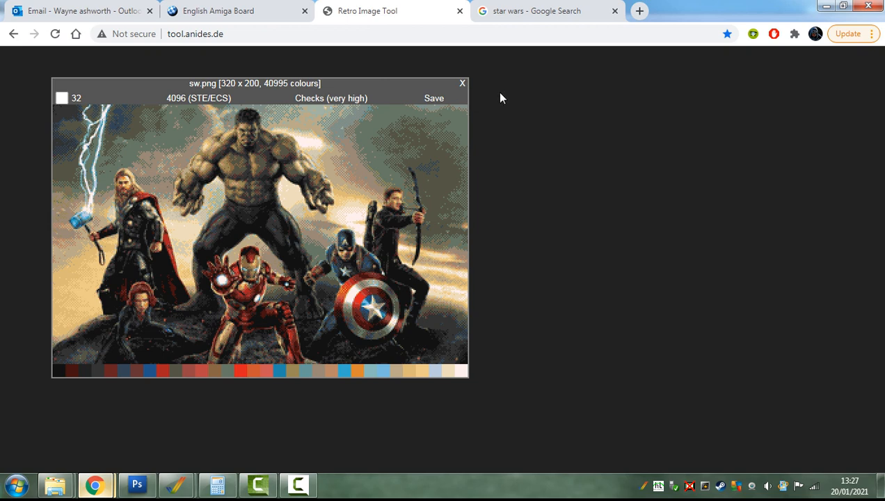
{"action": "mouse_move", "coordinate": [348, 15]}
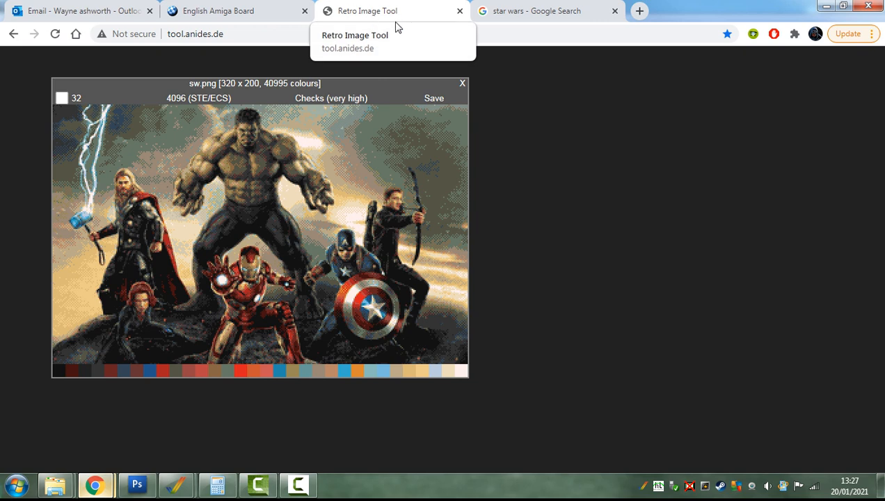
{"action": "mouse_move", "coordinate": [389, 11]}
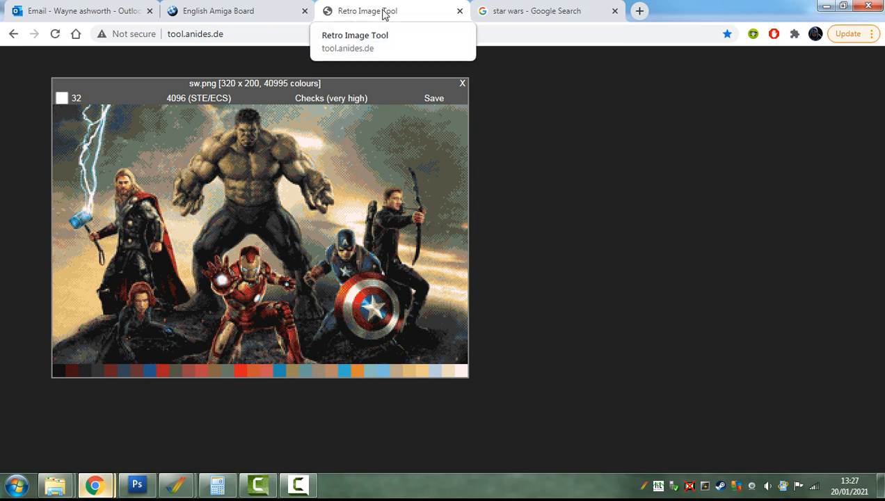
{"action": "mouse_move", "coordinate": [586, 146]}
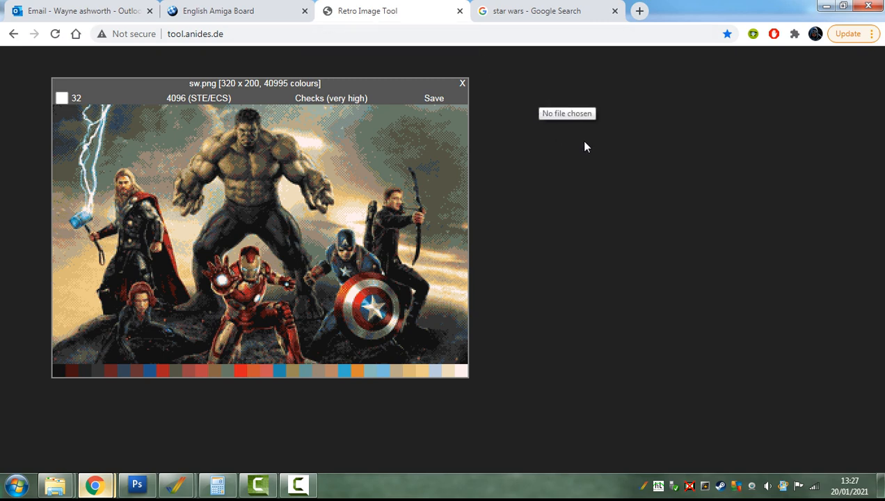
{"action": "mouse_move", "coordinate": [587, 257]}
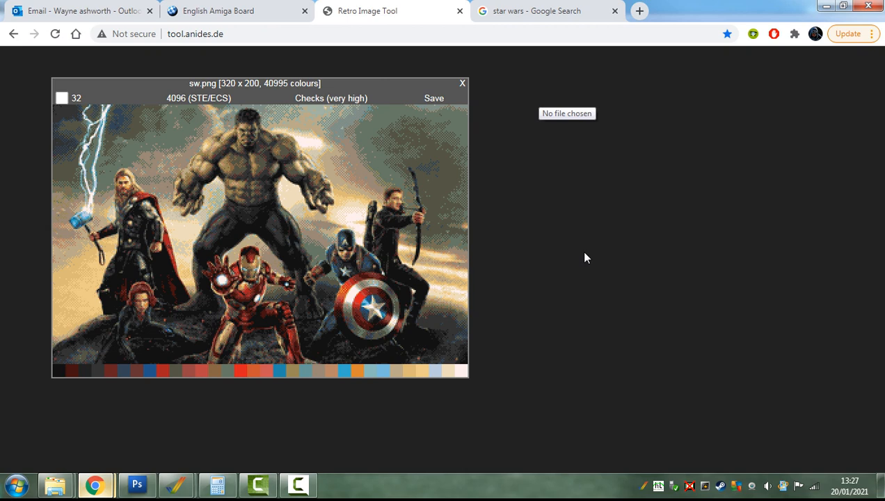
{"action": "mouse_move", "coordinate": [577, 131]}
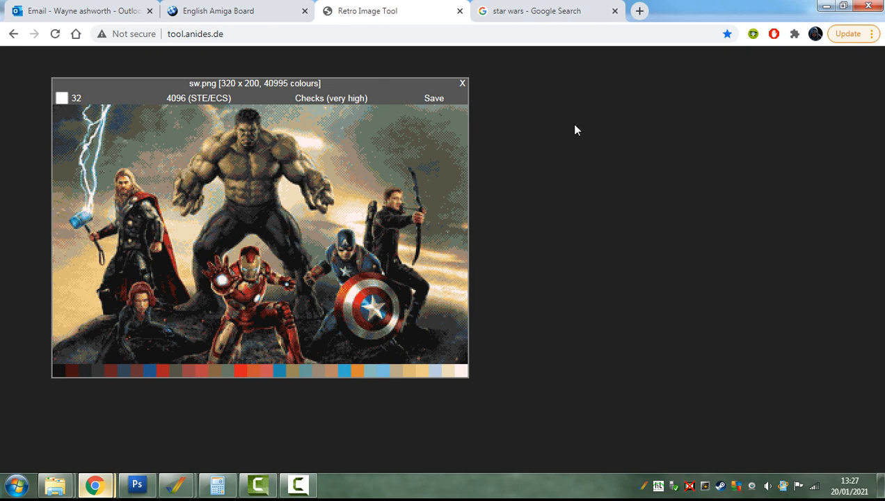
Step: Browse the colour-count list from 2 to 256 plus PCHG, EHB and ZX modes down to Global
{"action": "left_click", "coordinate": [78, 97]}
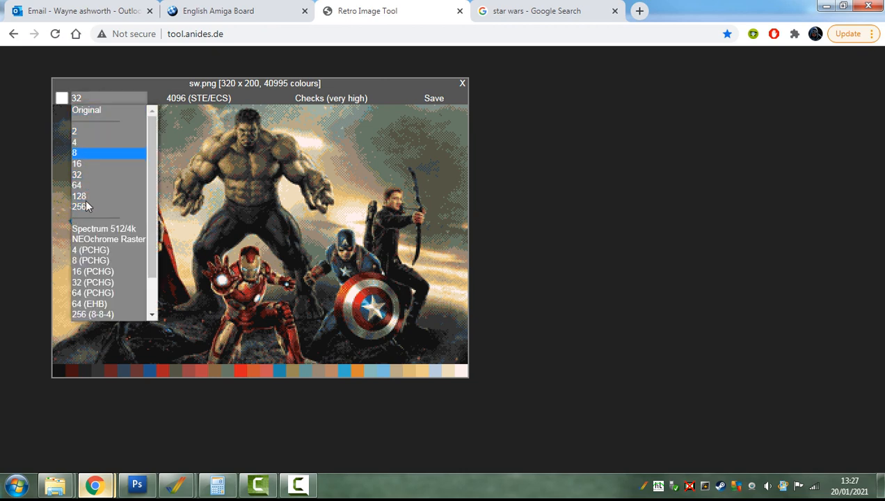
{"action": "mouse_move", "coordinate": [138, 239]}
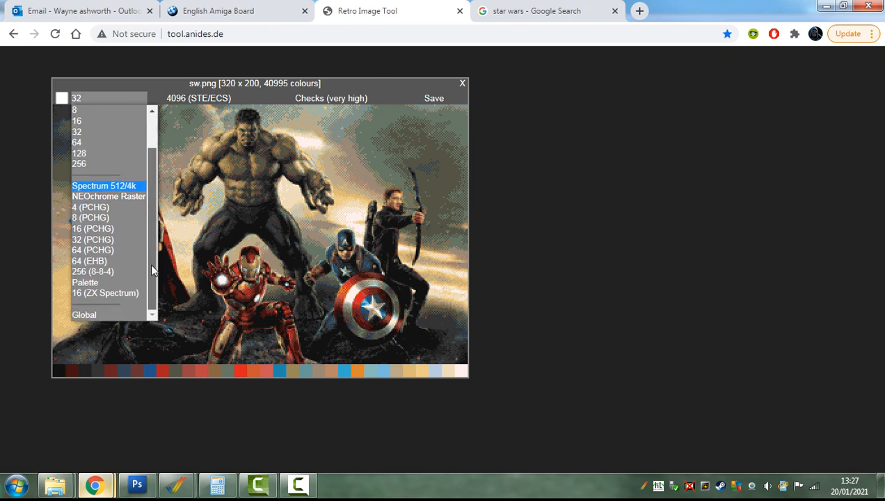
{"action": "left_click", "coordinate": [106, 292]}
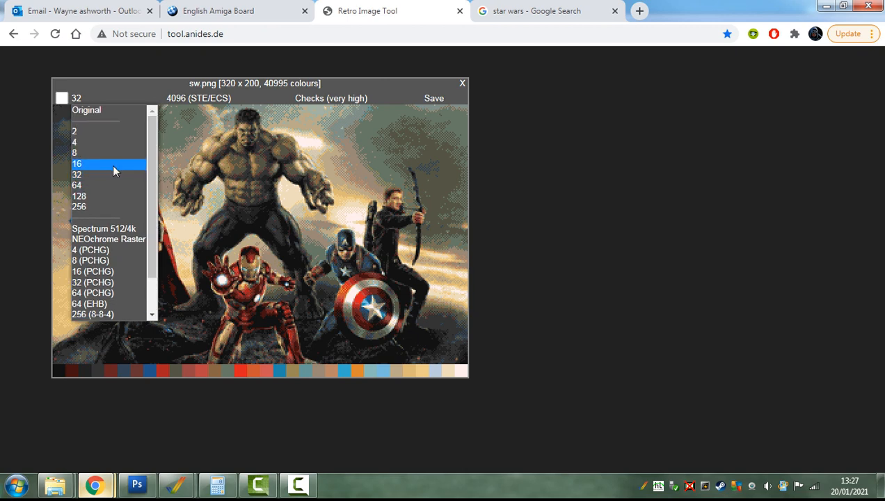
{"action": "mouse_move", "coordinate": [99, 161]}
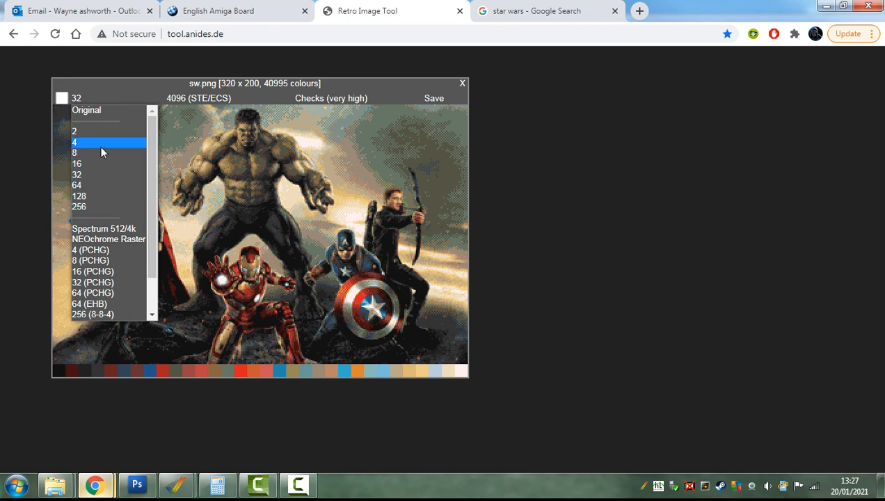
{"action": "left_click", "coordinate": [75, 131]}
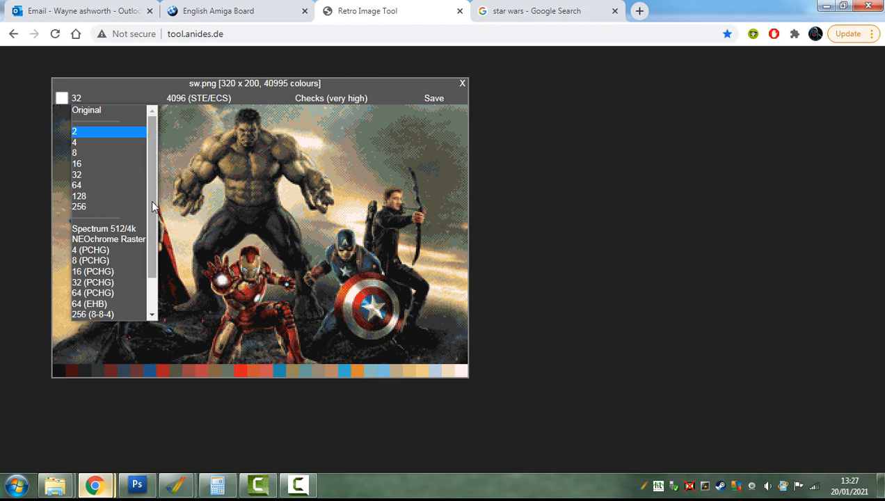
{"action": "scroll", "scroll_direction": "down", "scroll_amount": 3}
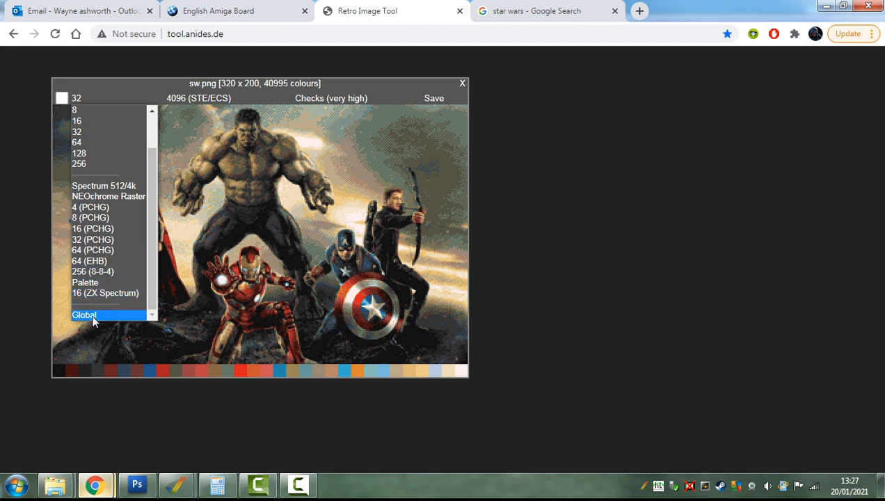
{"action": "mouse_move", "coordinate": [112, 317]}
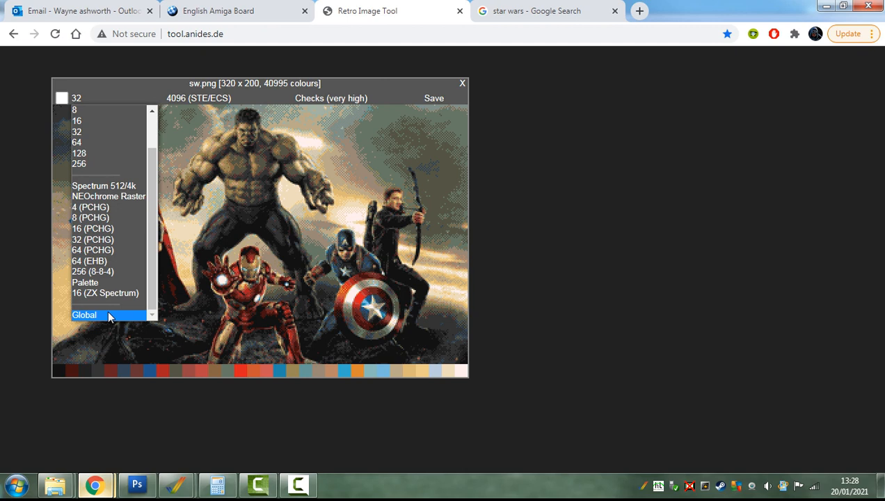
{"action": "mouse_move", "coordinate": [597, 198]}
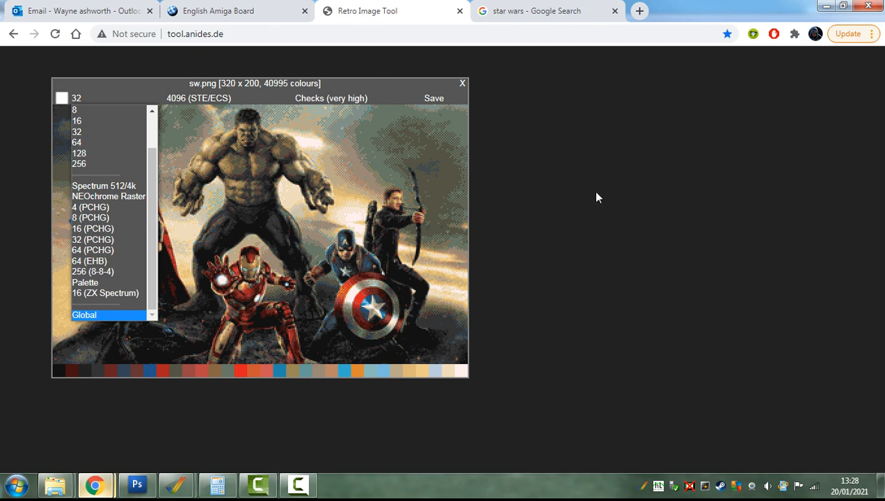
Step: Review palette depths from 64 EGA to 16.7M AGA/VGA, then list the dithering methods
{"action": "left_click", "coordinate": [198, 97]}
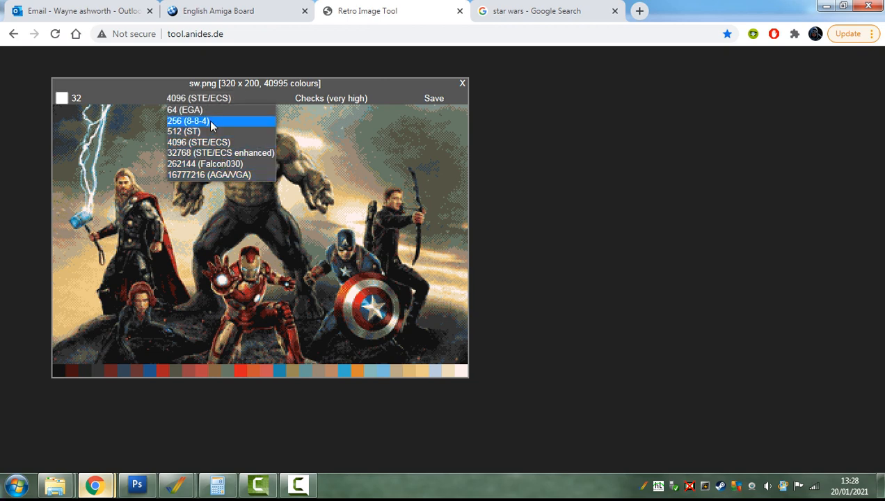
{"action": "mouse_move", "coordinate": [220, 152]}
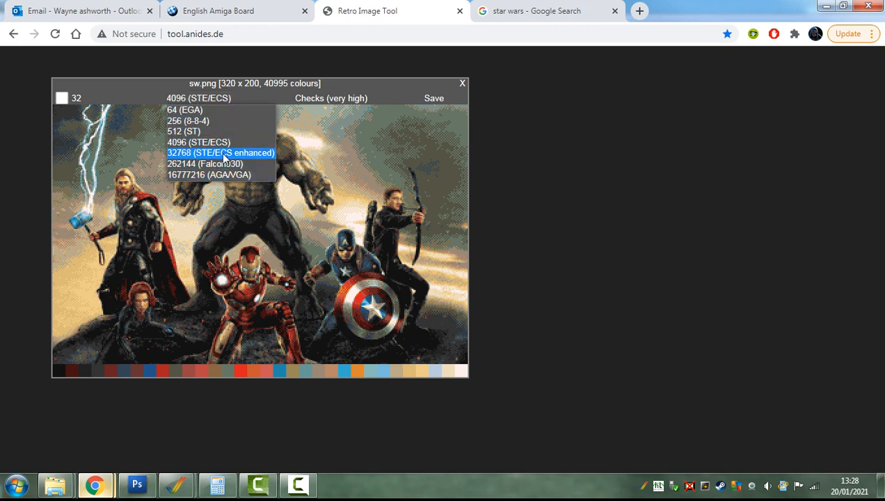
{"action": "mouse_move", "coordinate": [257, 110]}
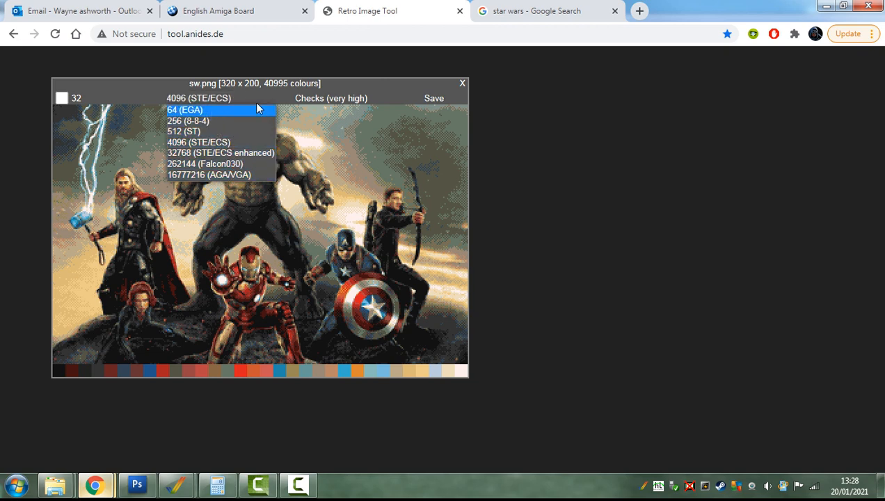
{"action": "left_click", "coordinate": [331, 97]}
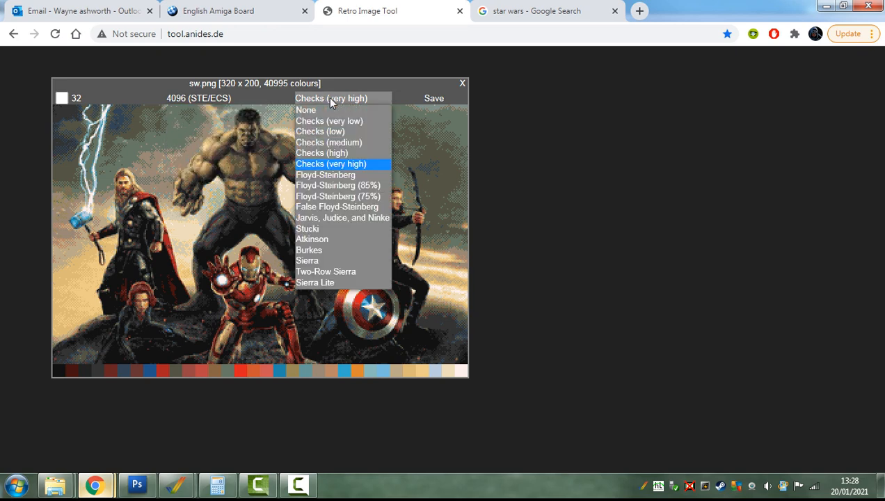
{"action": "mouse_move", "coordinate": [345, 206]}
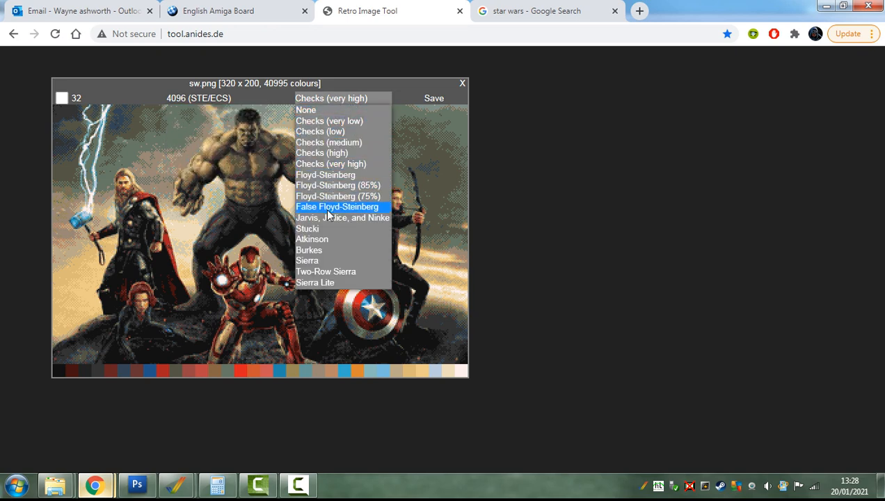
{"action": "mouse_move", "coordinate": [335, 290]}
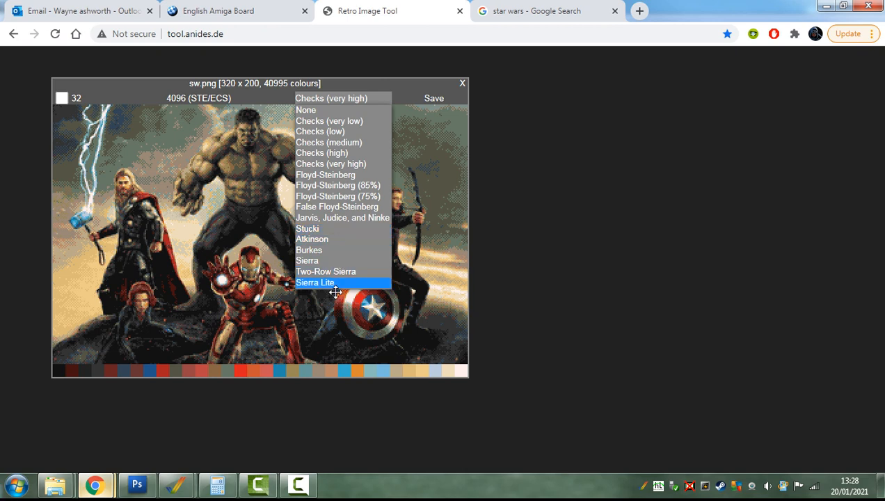
{"action": "mouse_move", "coordinate": [306, 260]}
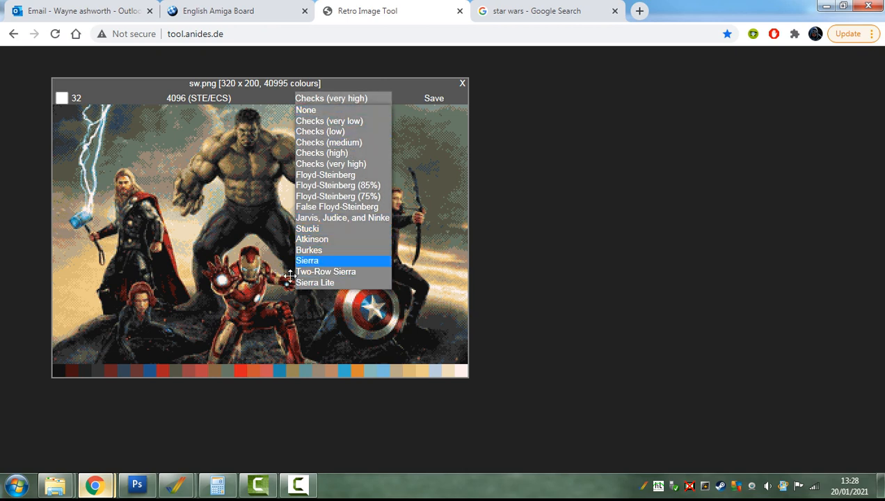
{"action": "mouse_move", "coordinate": [591, 25]}
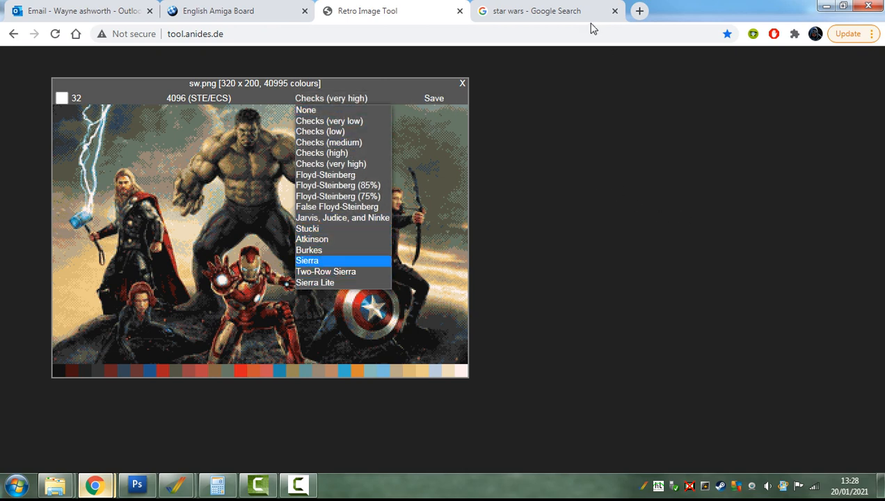
Step: Return to the 'star wars' Google Images results and scroll through them past the Luke and Yoda picture
{"action": "left_click", "coordinate": [554, 11]}
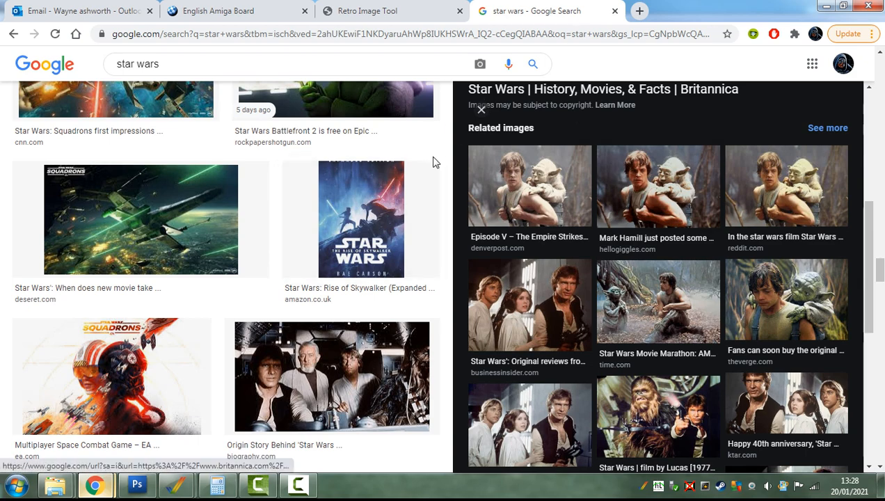
{"action": "mouse_move", "coordinate": [426, 253]}
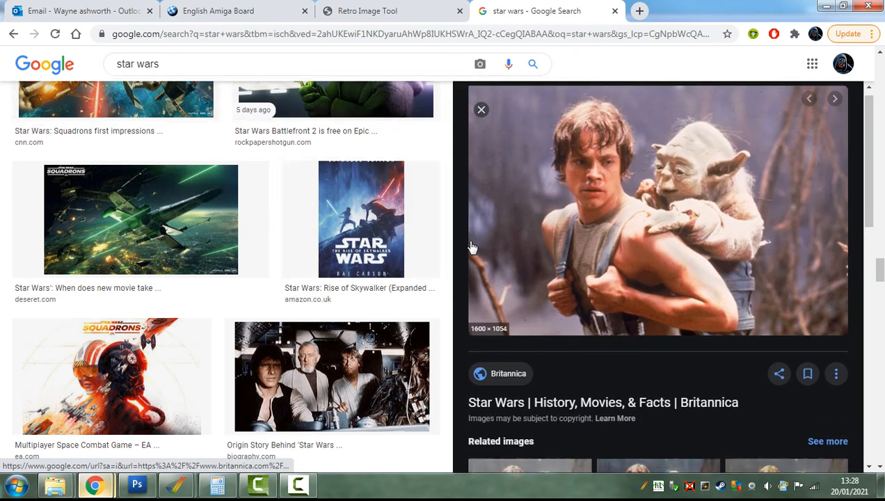
{"action": "left_click", "coordinate": [481, 109]}
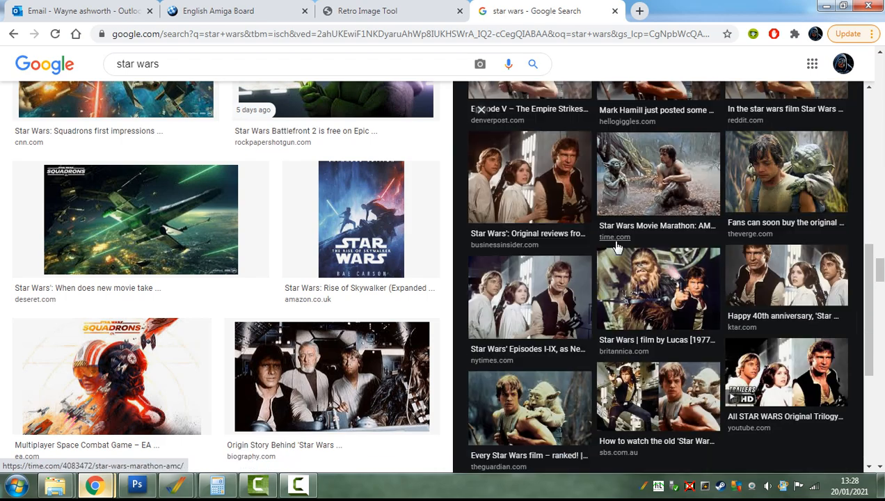
{"action": "scroll", "scroll_direction": "down", "scroll_amount": 3}
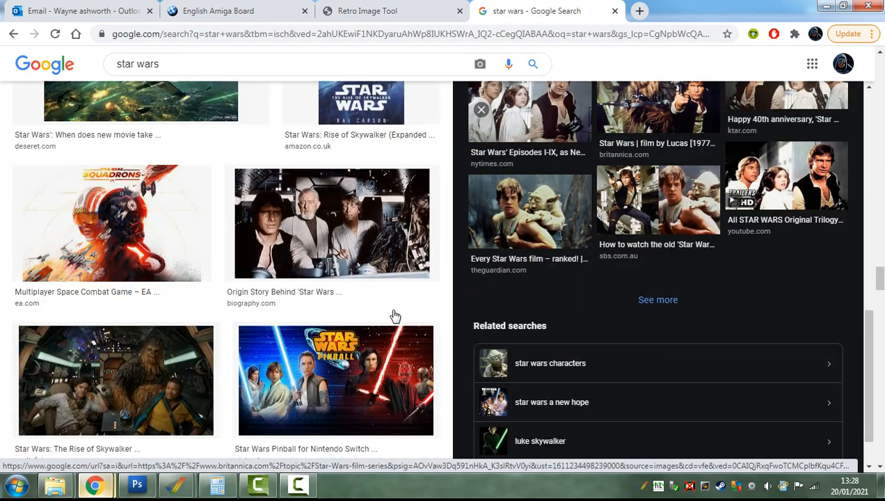
{"action": "scroll", "scroll_direction": "down", "scroll_amount": 3}
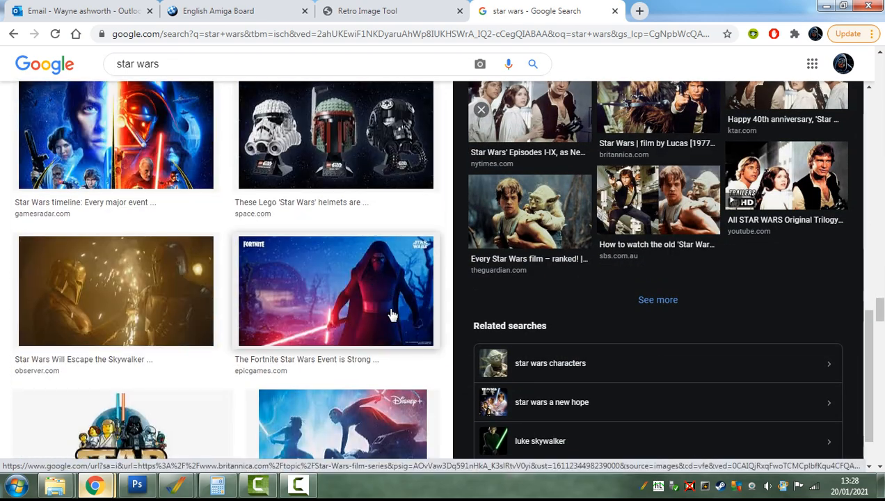
{"action": "scroll", "scroll_direction": "down", "scroll_amount": 3}
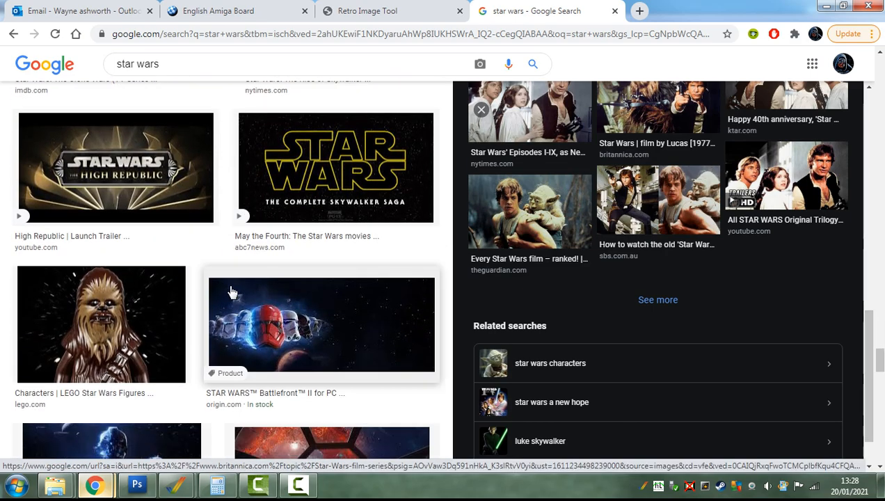
{"action": "scroll", "scroll_direction": "down", "scroll_amount": 3}
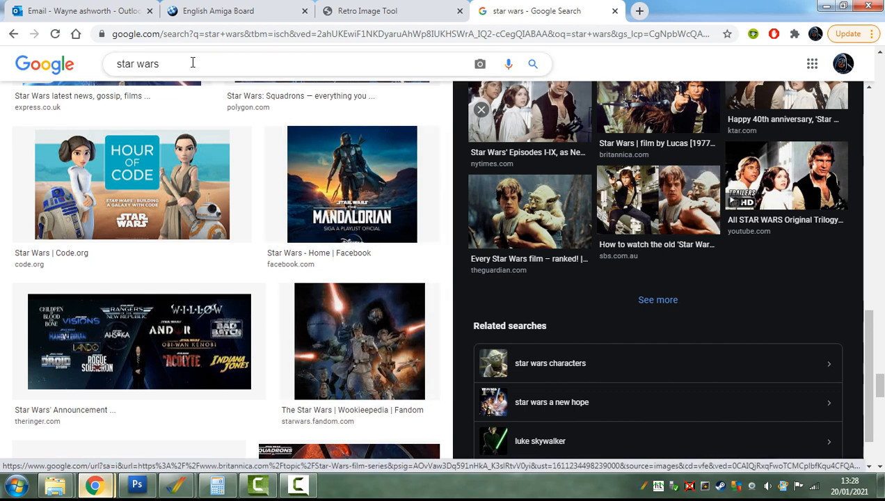
Step: Search Google Images for 'mandalorian' and copy the large Radio Times picture with Baby Yoda
{"action": "type", "text": "manda"}
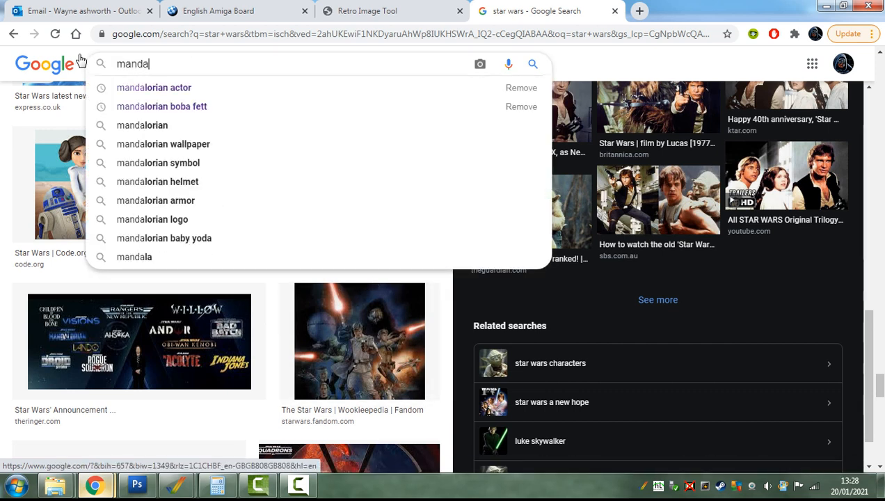
{"action": "type", "text": "lorian"}
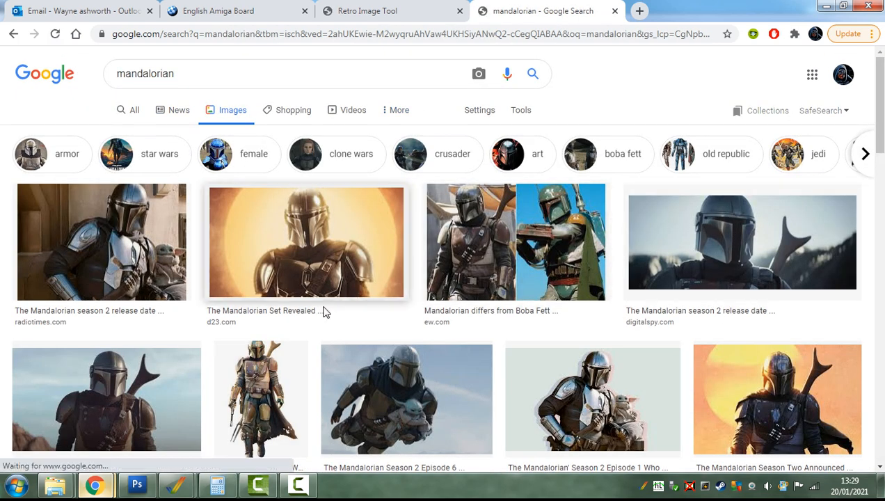
{"action": "scroll", "scroll_direction": "down", "scroll_amount": 3}
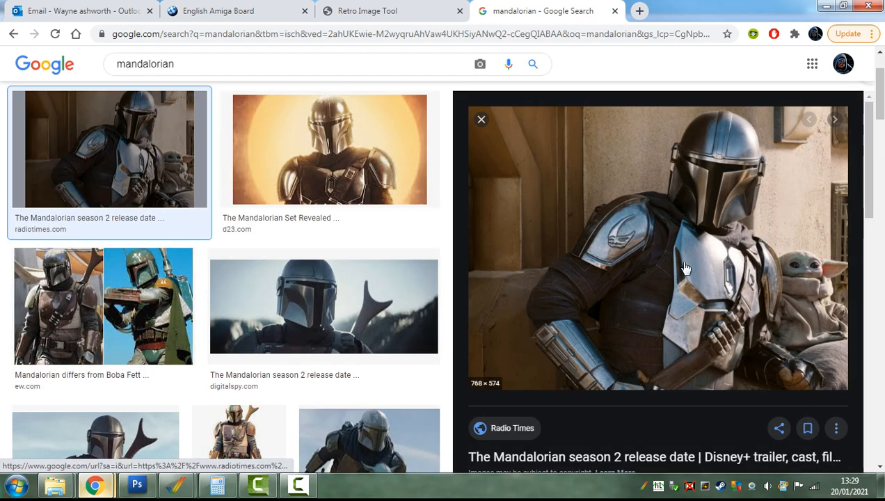
{"action": "right_click", "coordinate": [687, 270]}
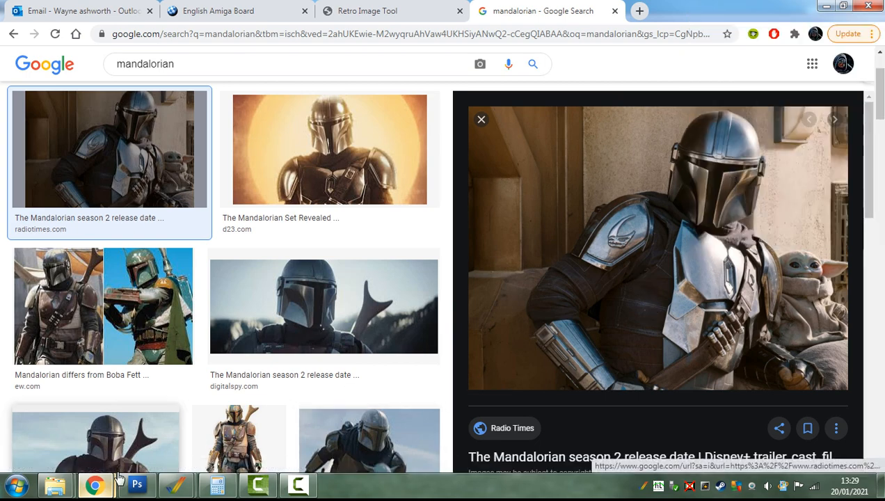
{"action": "left_click", "coordinate": [137, 484]}
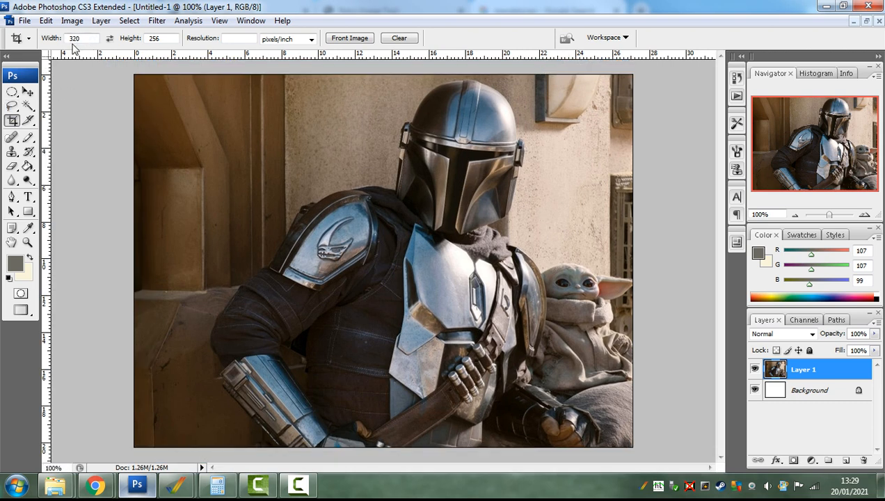
{"action": "mouse_move", "coordinate": [146, 47]}
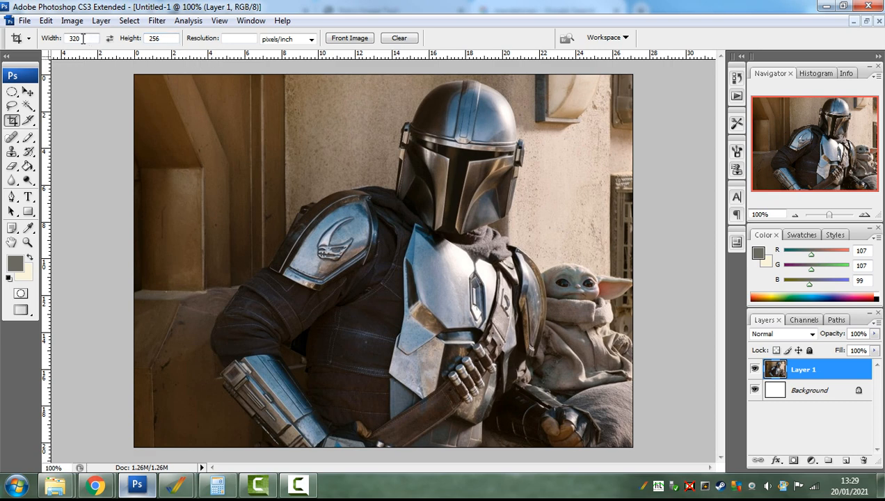
{"action": "mouse_move", "coordinate": [166, 98]}
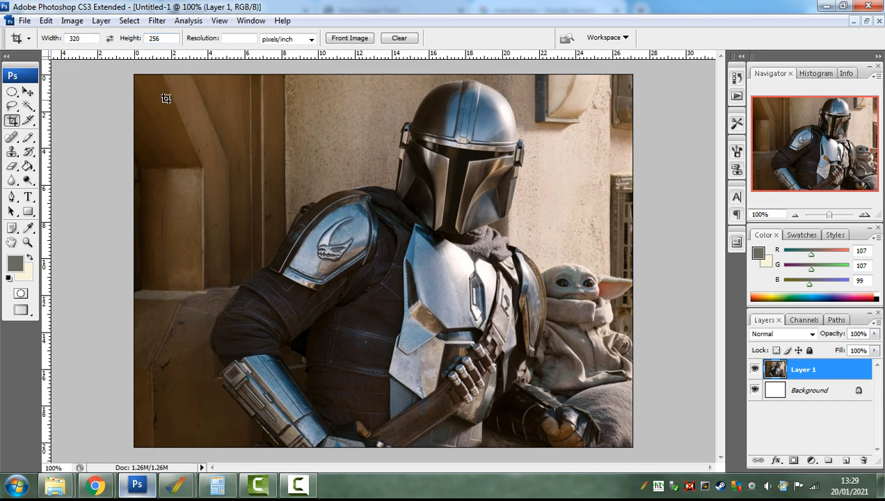
{"action": "mouse_move", "coordinate": [111, 43]}
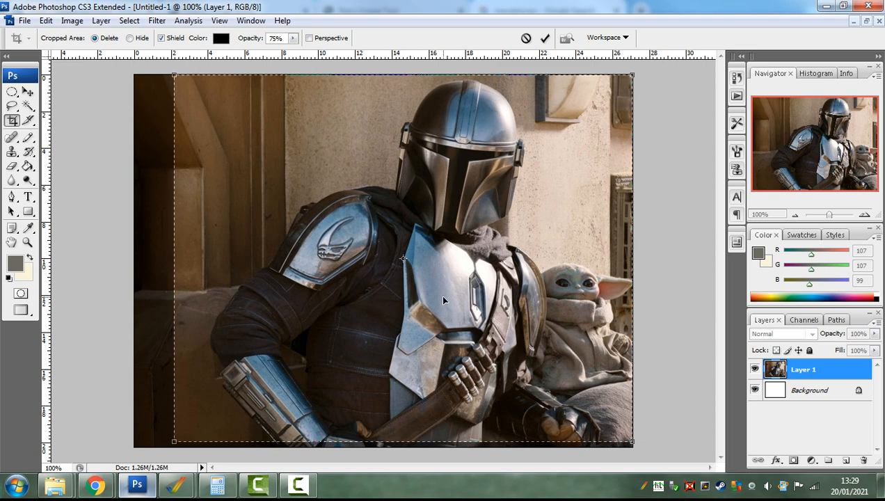
{"action": "mouse_move", "coordinate": [292, 212]}
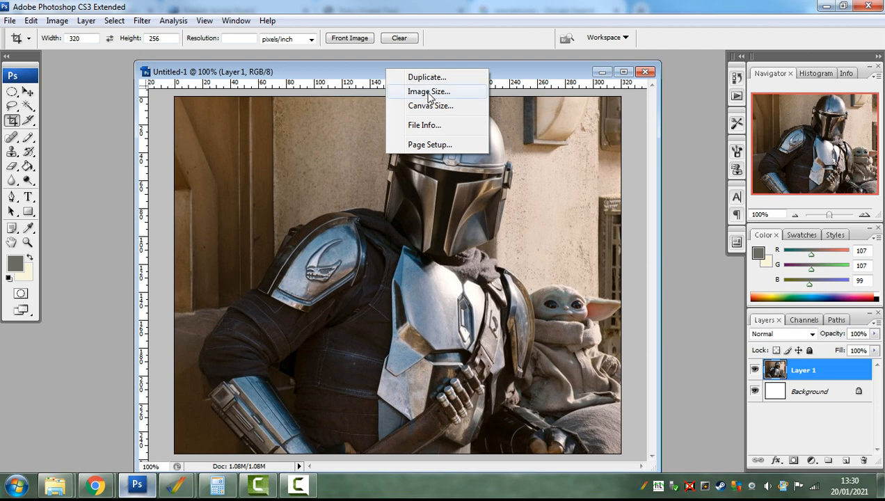
Step: Set Image Size to 320 by 256 pixels and review the resampling methods for Bicubic Sharper
{"action": "left_click", "coordinate": [432, 91]}
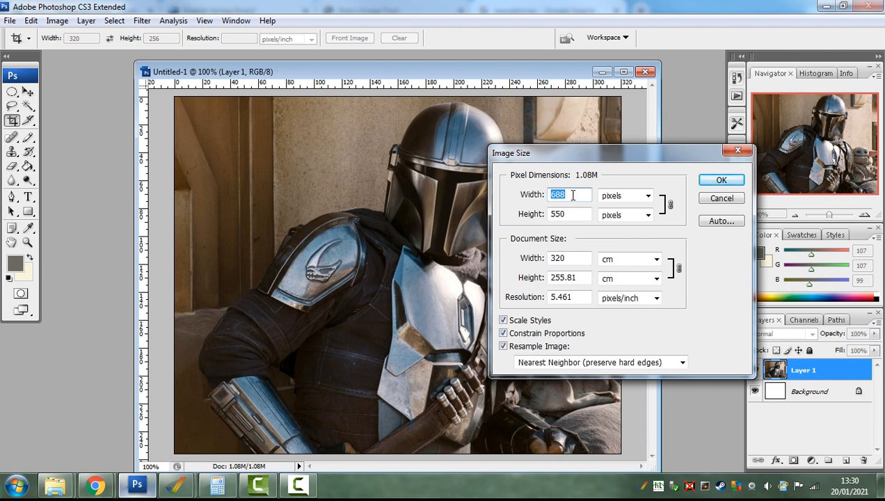
{"action": "type", "text": "320"}
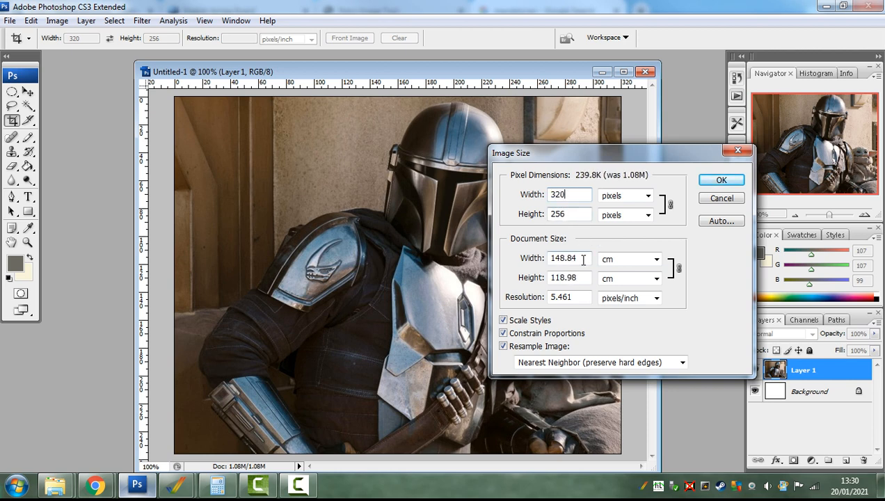
{"action": "mouse_move", "coordinate": [570, 259]}
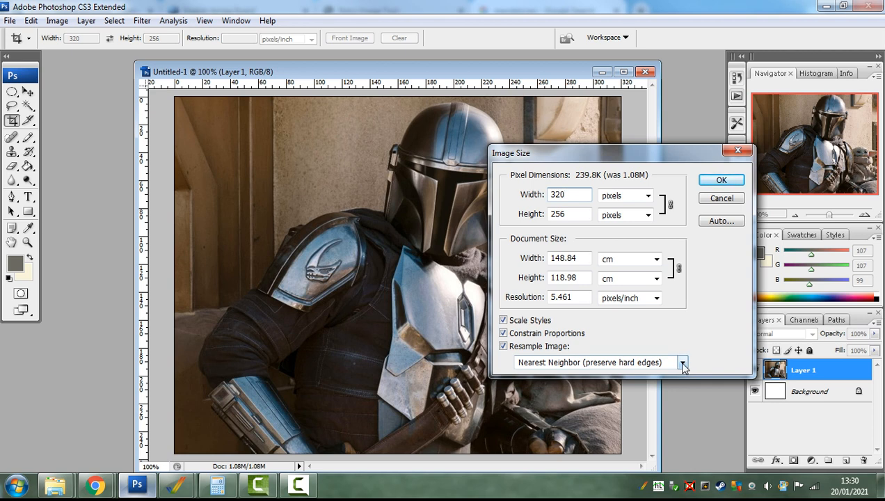
{"action": "left_click", "coordinate": [681, 361]}
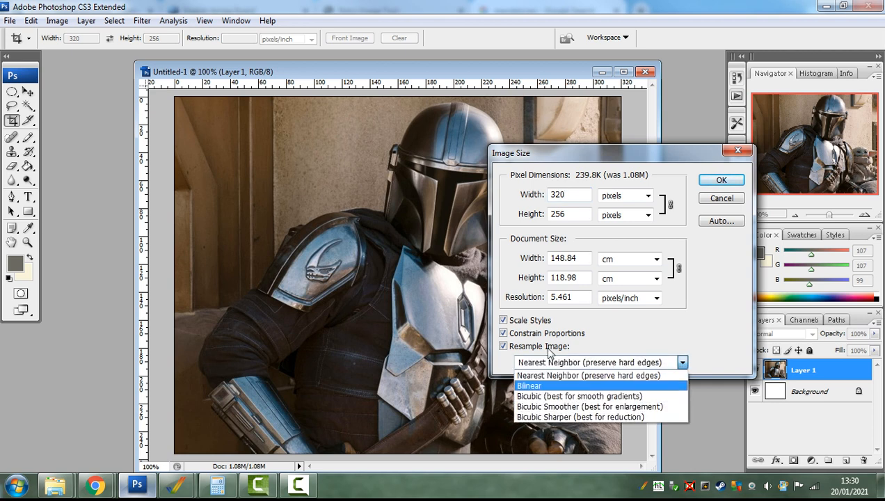
{"action": "mouse_move", "coordinate": [550, 423]}
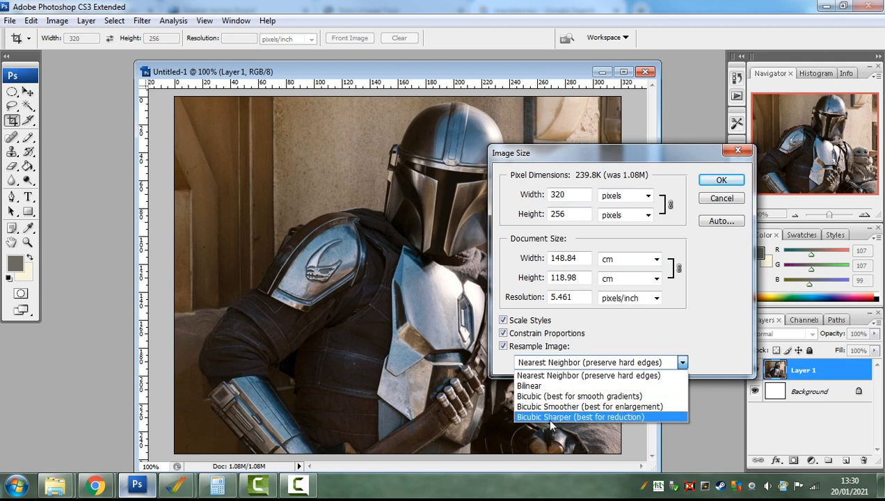
{"action": "mouse_move", "coordinate": [527, 425]}
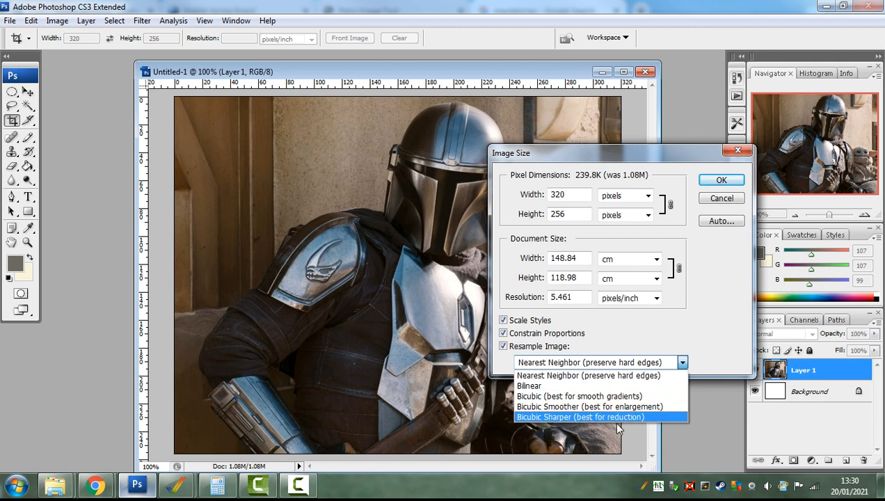
{"action": "mouse_move", "coordinate": [633, 424]}
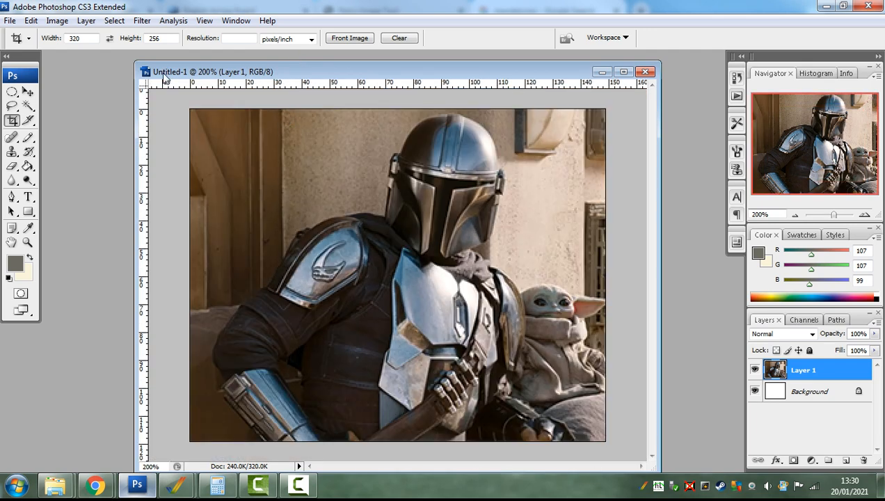
Step: Save the picture as Mandalorian.png without interlacing and return to the browser
{"action": "left_click", "coordinate": [14, 19]}
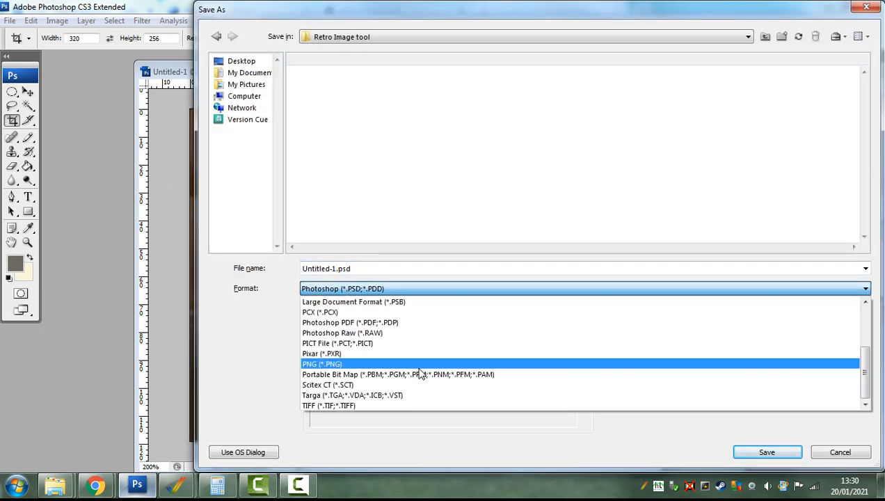
{"action": "left_click", "coordinate": [321, 363]}
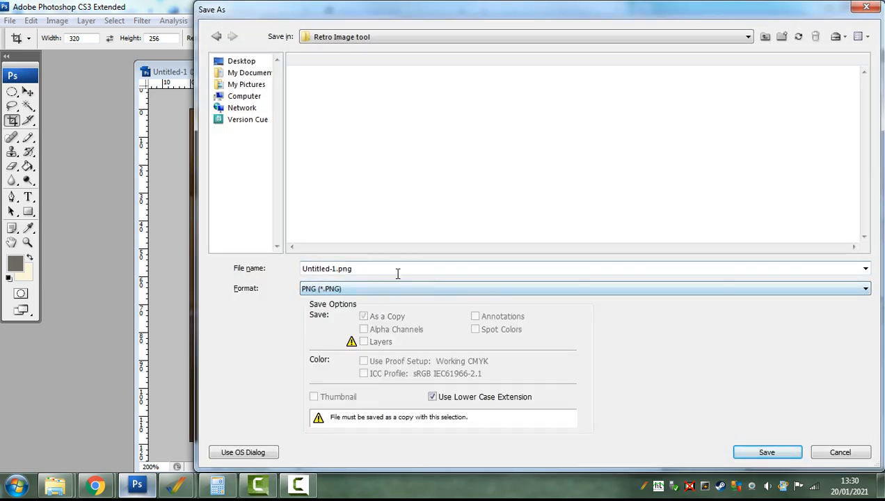
{"action": "type", "text": "M"}
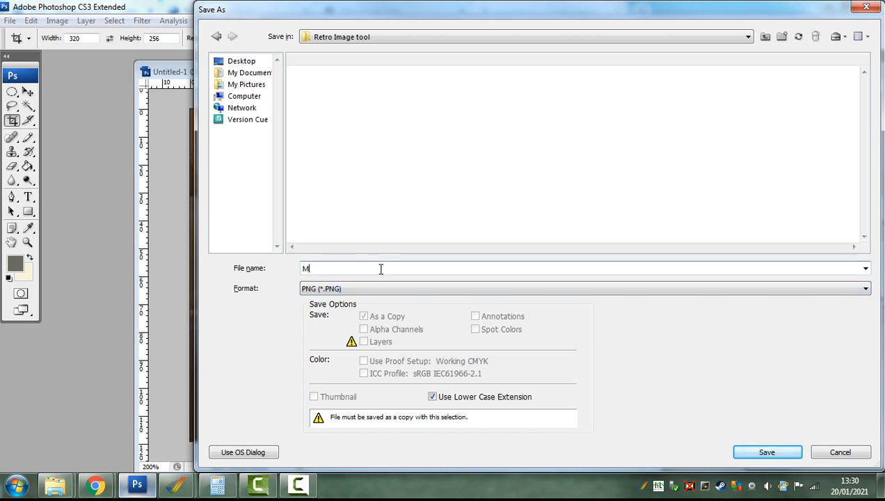
{"action": "type", "text": "andaloria"}
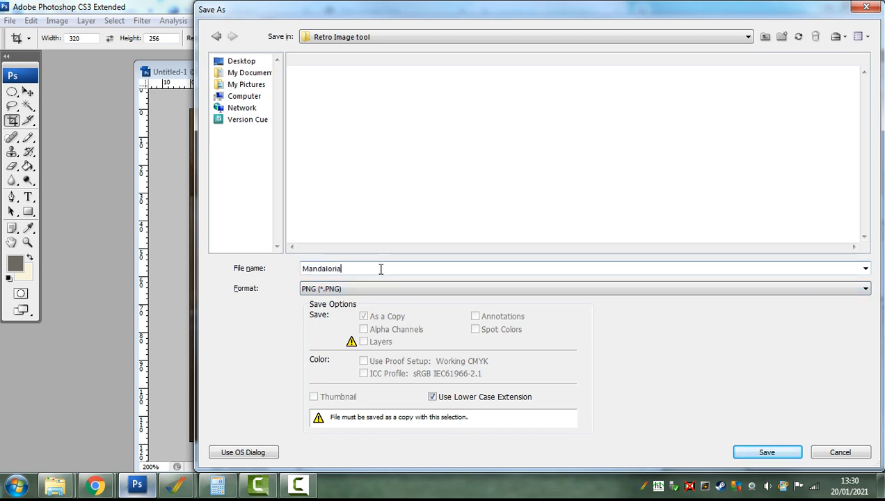
{"action": "left_click", "coordinate": [772, 451]}
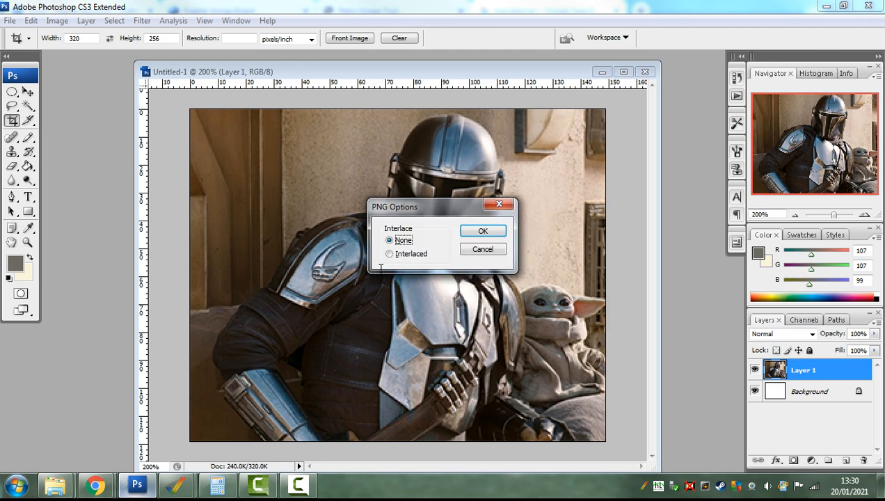
{"action": "left_click", "coordinate": [483, 231]}
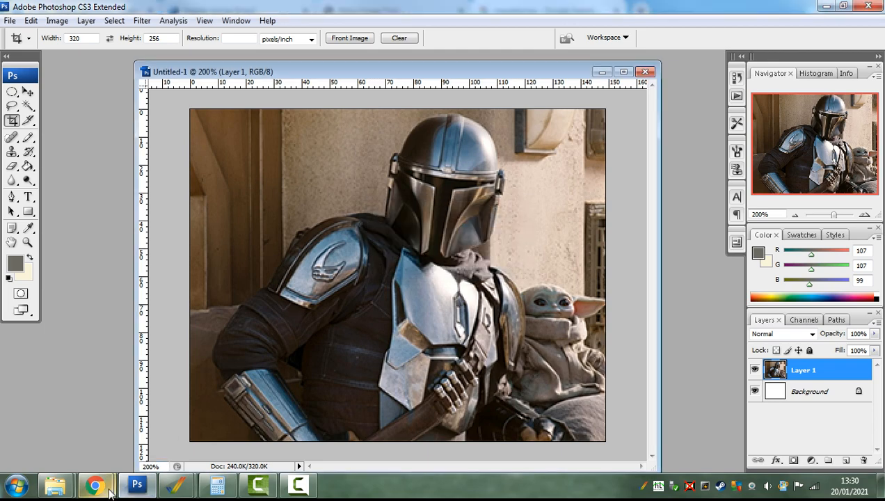
{"action": "left_click", "coordinate": [94, 483]}
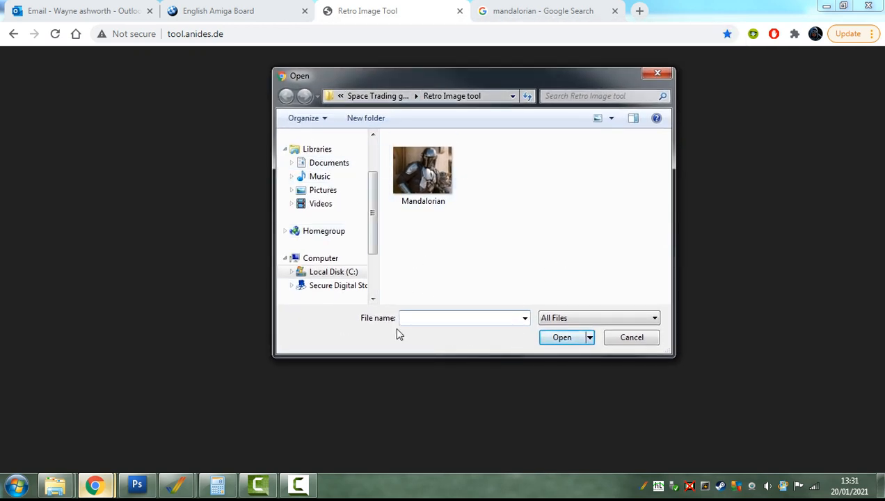
Step: Load Mandalorian.png from the Retro Image tool folder into the converter at 320×256
{"action": "left_click", "coordinate": [459, 317]}
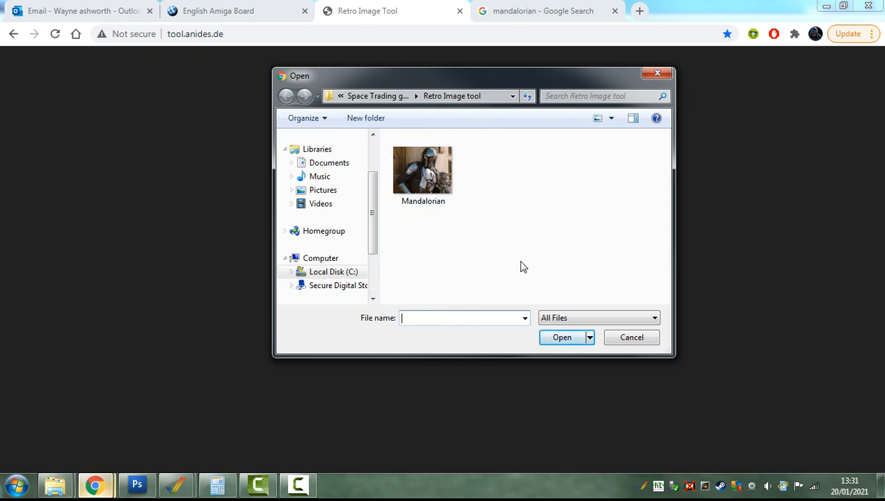
{"action": "double_click", "coordinate": [423, 169]}
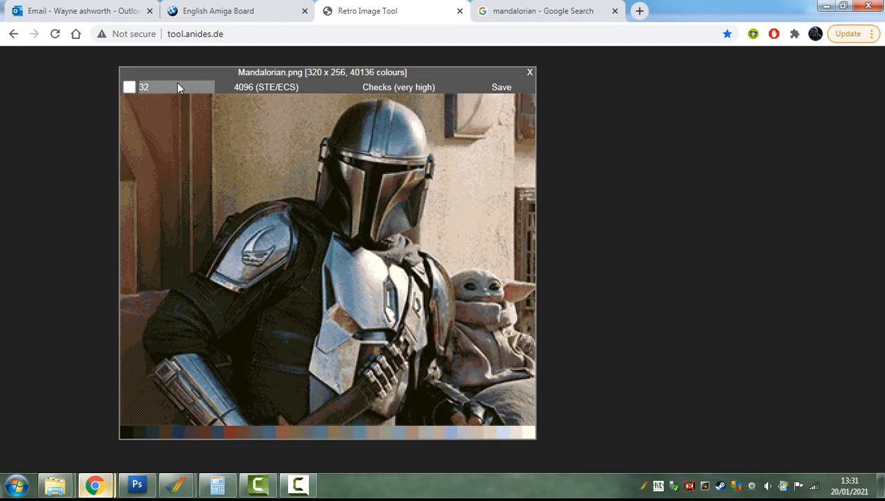
{"action": "mouse_move", "coordinate": [172, 165]}
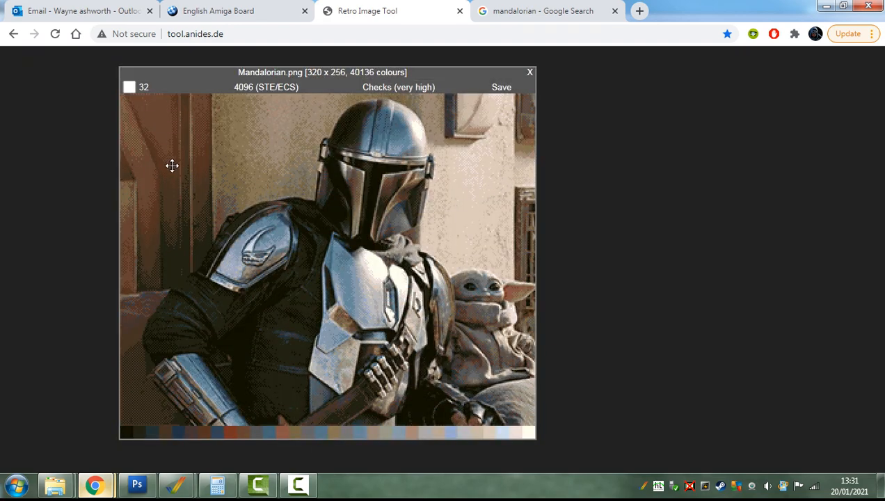
{"action": "left_click", "coordinate": [398, 87]}
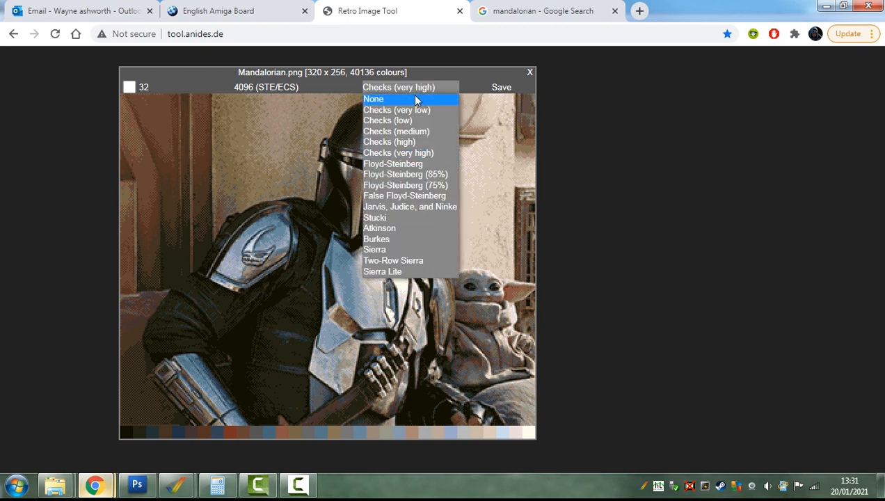
{"action": "mouse_move", "coordinate": [392, 152]}
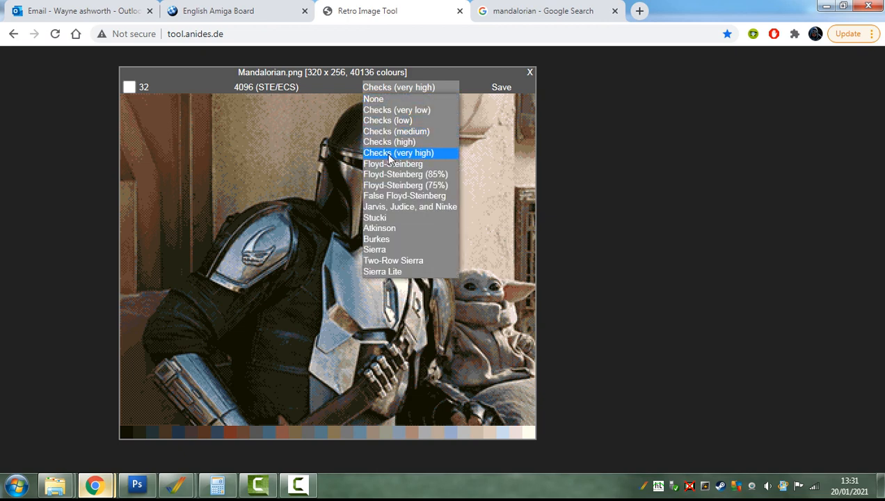
{"action": "mouse_move", "coordinate": [397, 141]}
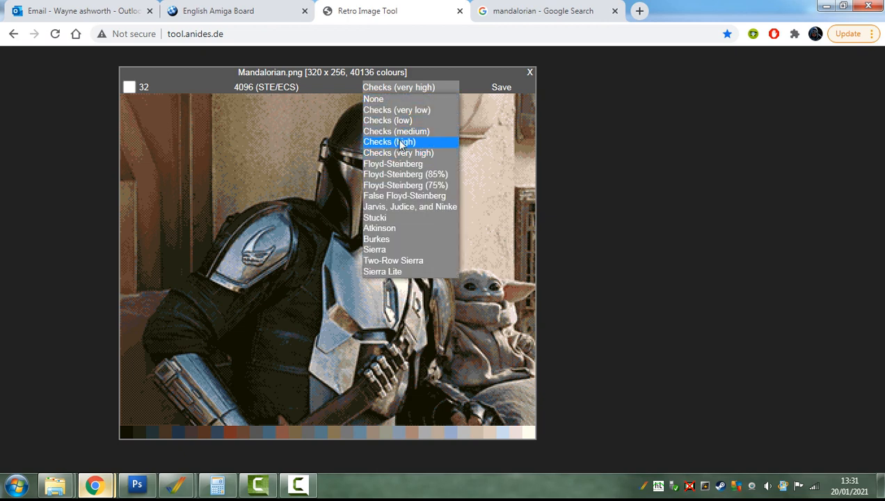
{"action": "left_click", "coordinate": [373, 98]}
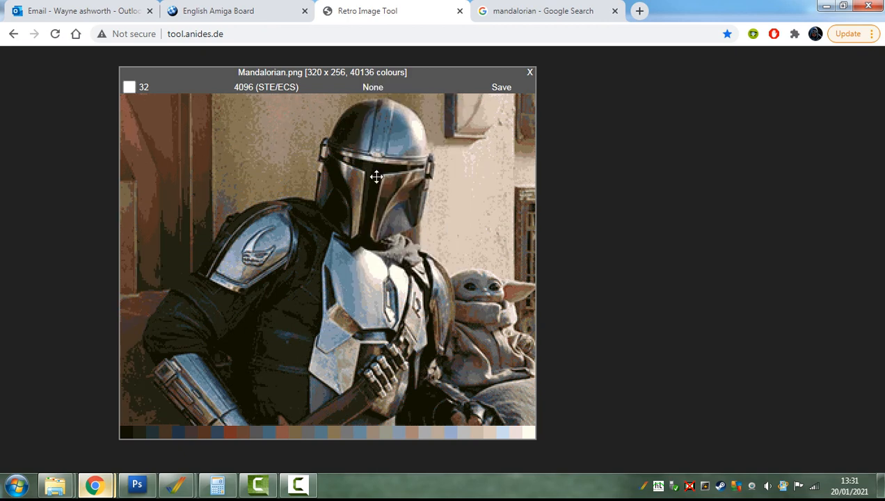
{"action": "mouse_move", "coordinate": [406, 198]}
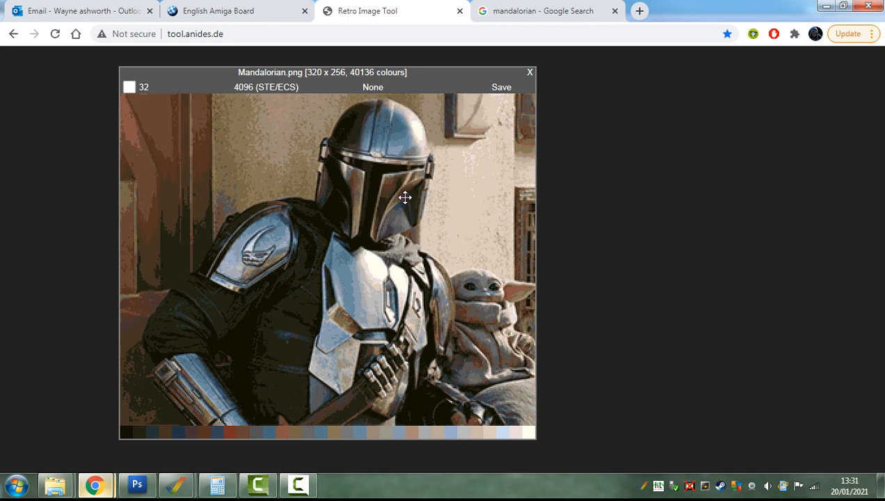
{"action": "left_click", "coordinate": [160, 86]}
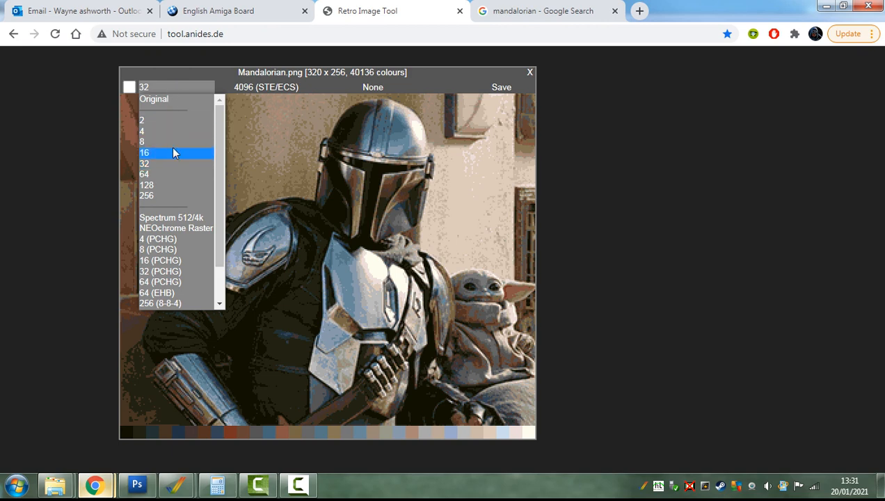
{"action": "left_click", "coordinate": [384, 86]}
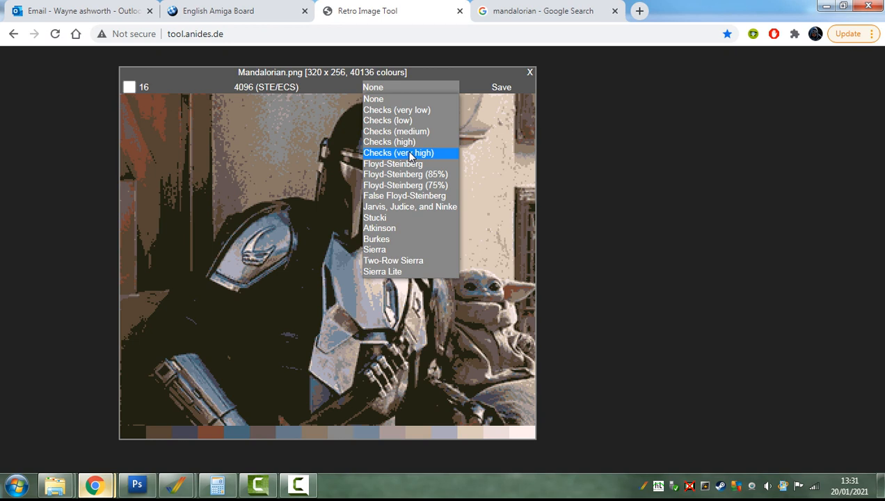
{"action": "left_click", "coordinate": [406, 151]}
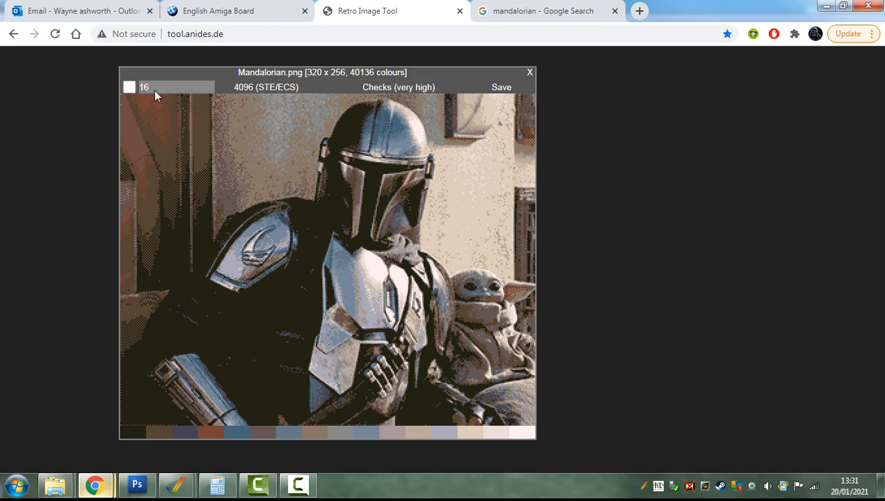
{"action": "left_click", "coordinate": [174, 87]}
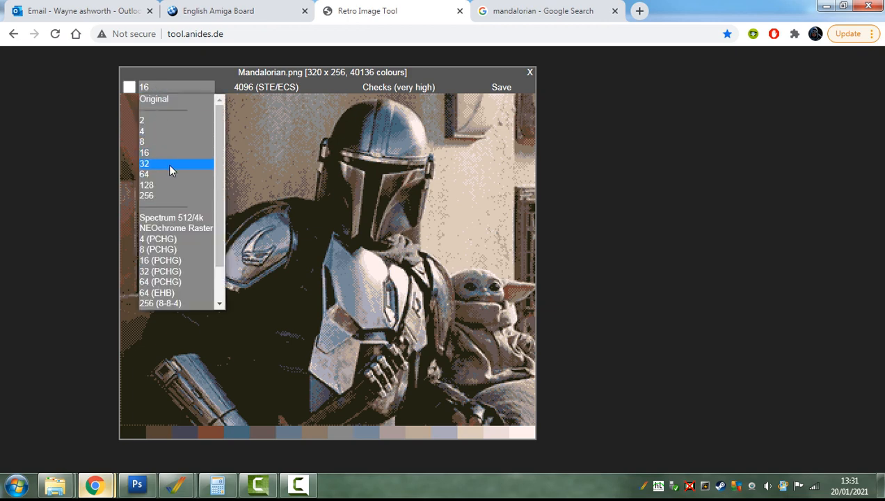
{"action": "left_click", "coordinate": [143, 164]}
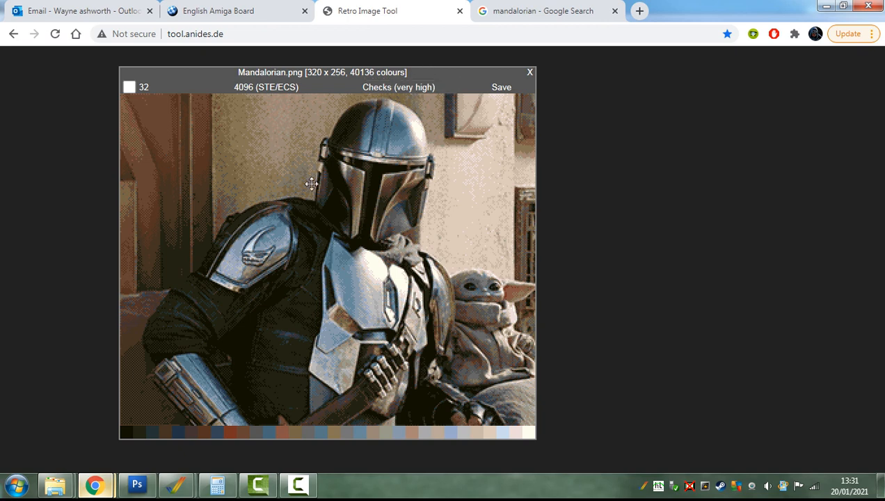
{"action": "mouse_move", "coordinate": [457, 103]}
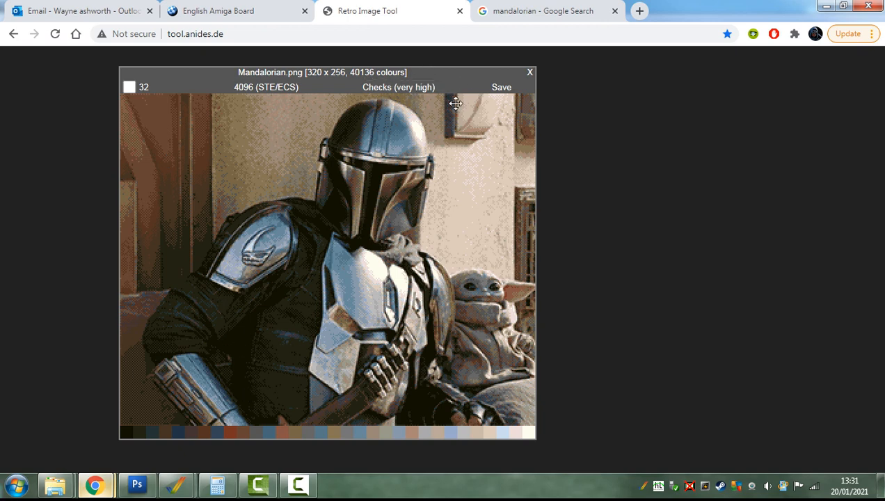
{"action": "mouse_move", "coordinate": [317, 206]}
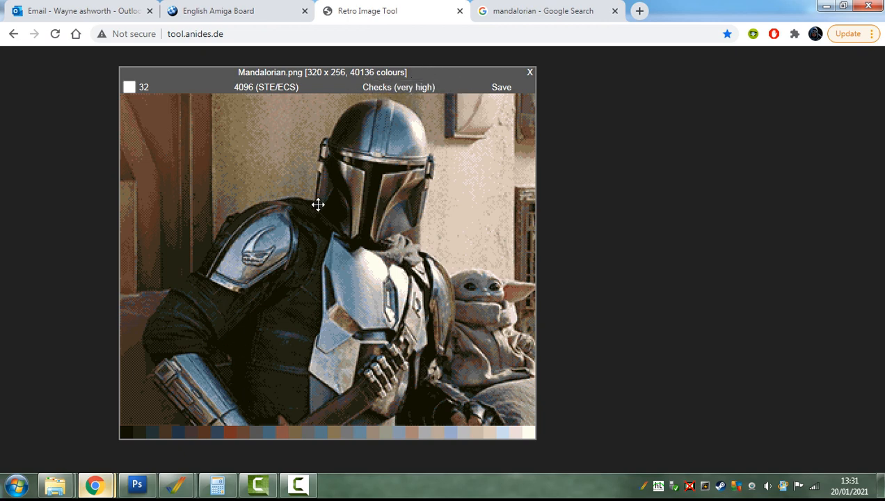
Step: Compare the 512 ST and 4096 STE/ECS palettes, settle on 512 ST and save Mandalorian.iff
{"action": "left_click", "coordinate": [275, 87]}
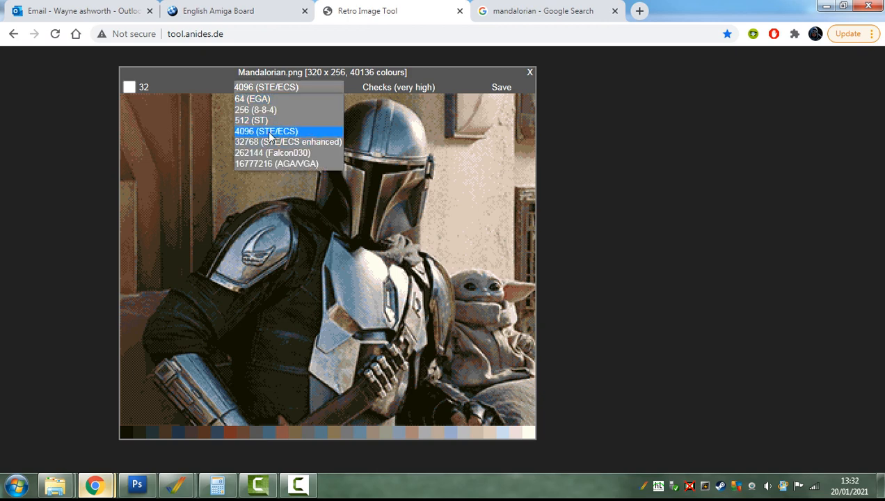
{"action": "mouse_move", "coordinate": [267, 119]}
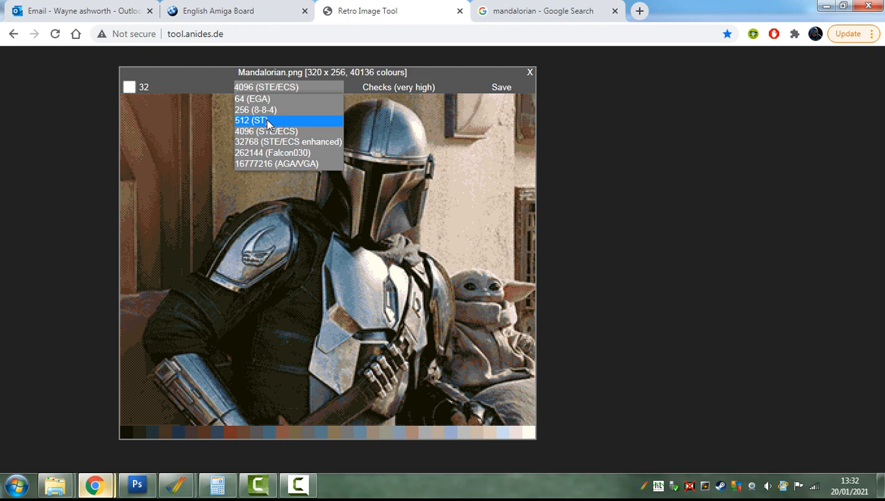
{"action": "left_click", "coordinate": [262, 119]}
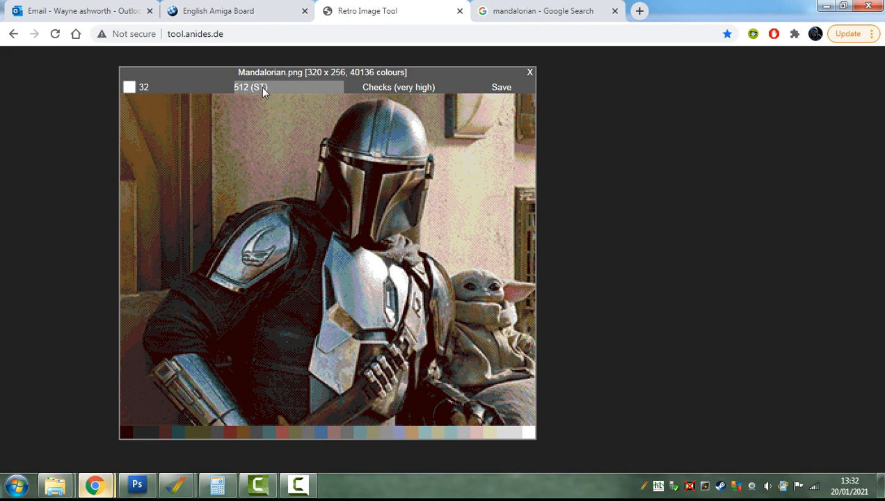
{"action": "left_click", "coordinate": [257, 86]}
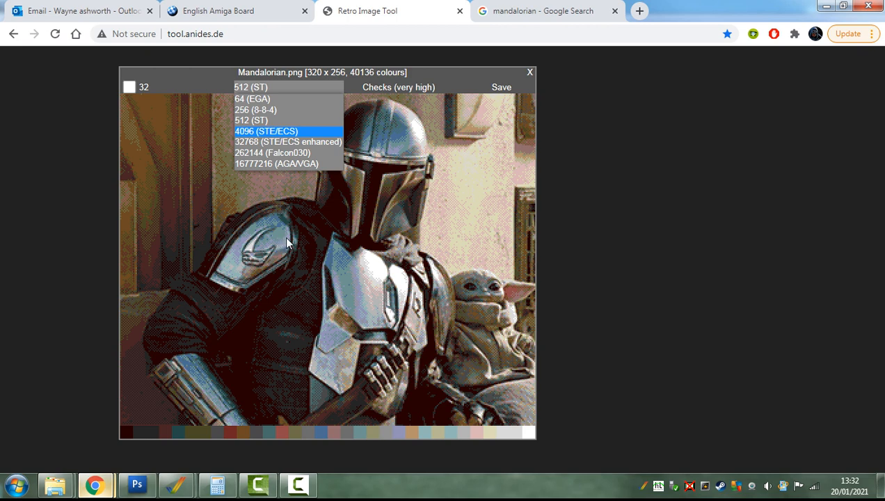
{"action": "left_click", "coordinate": [272, 131]}
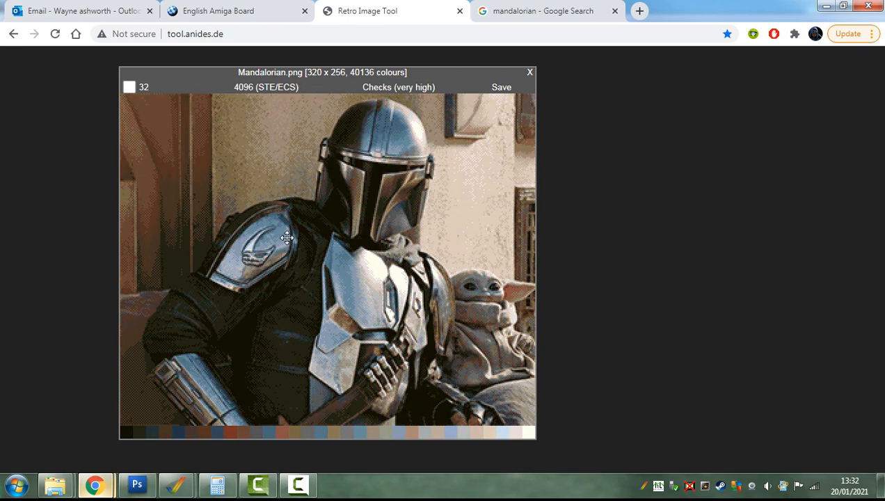
{"action": "left_click", "coordinate": [266, 86]}
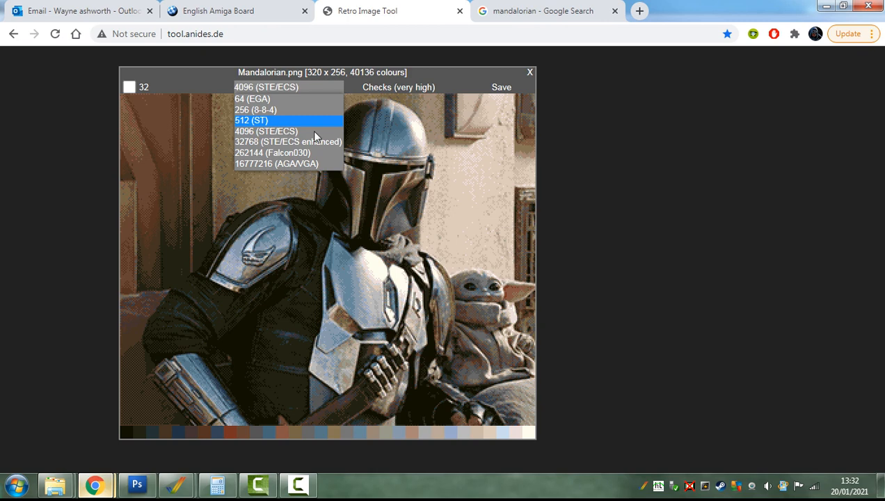
{"action": "left_click", "coordinate": [250, 119]}
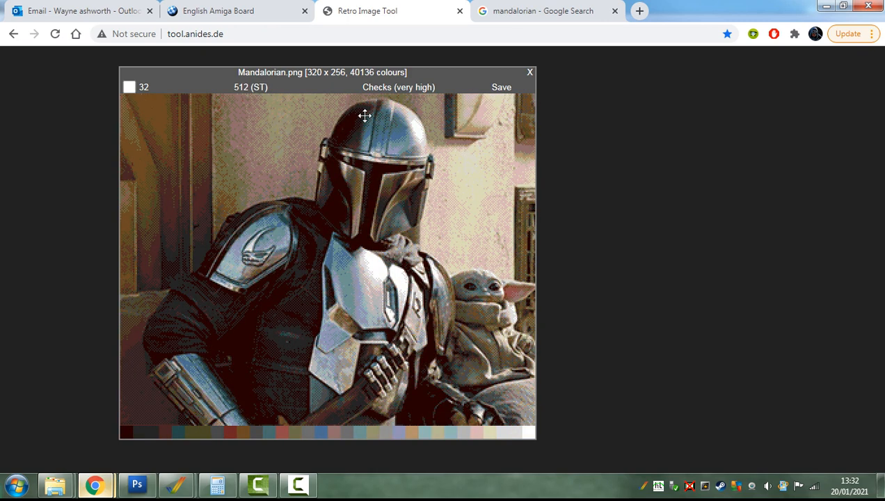
{"action": "left_click", "coordinate": [501, 86]}
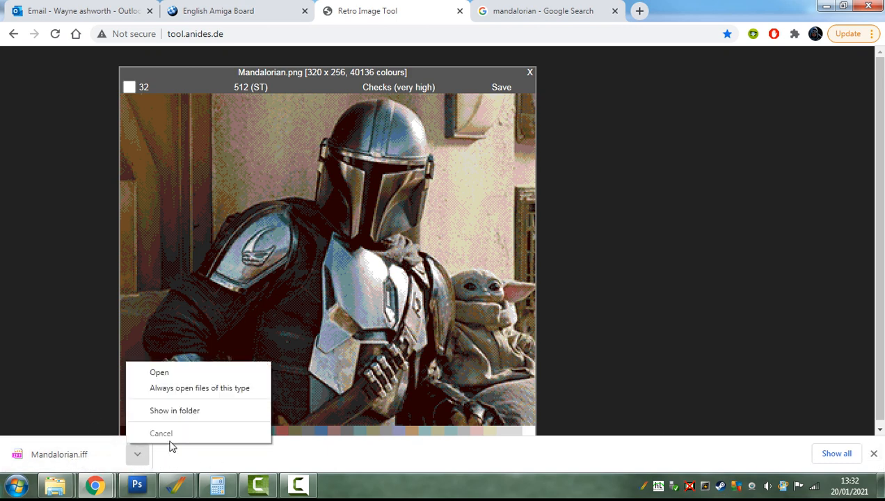
Step: Show the downloaded Mandalorian.iff in the Retro Image tool folder and paste the copied file there
{"action": "left_click", "coordinate": [174, 410]}
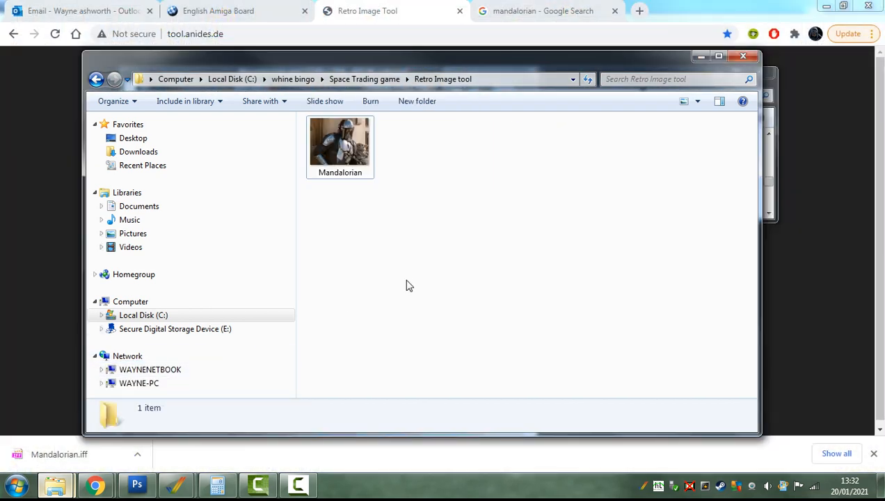
{"action": "right_click", "coordinate": [409, 285]}
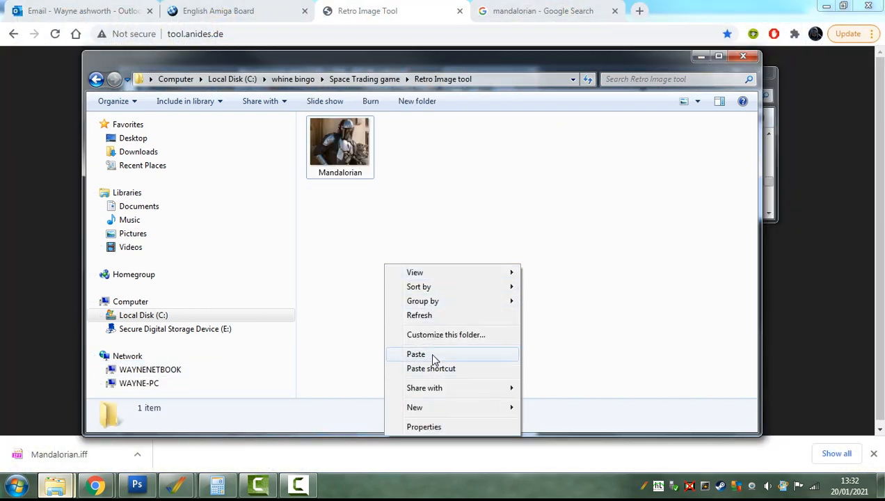
{"action": "left_click", "coordinate": [414, 353]}
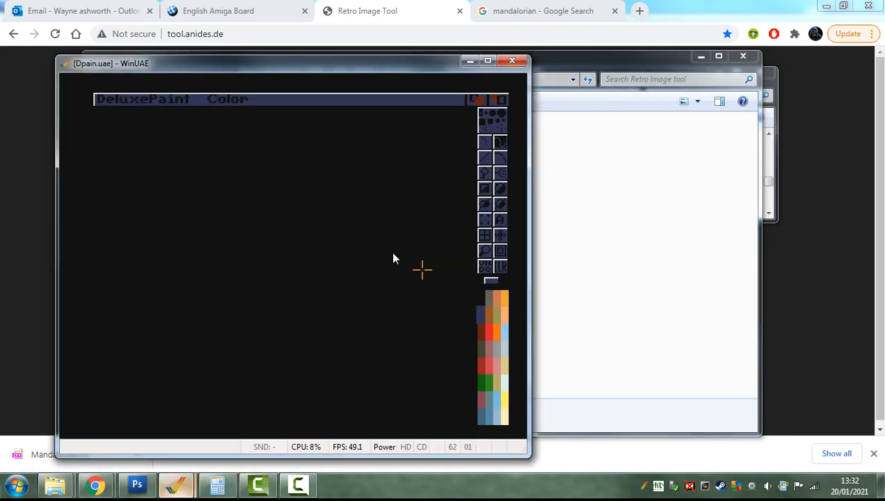
Step: Load Mandalorian.iff into DeluxePaint via Picture > Load, then return to the converter
{"action": "left_click", "coordinate": [128, 98]}
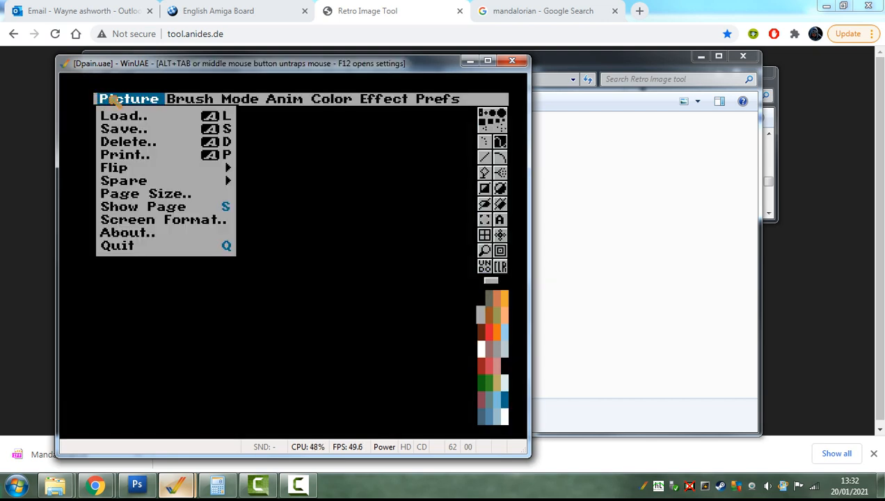
{"action": "left_click", "coordinate": [124, 115]}
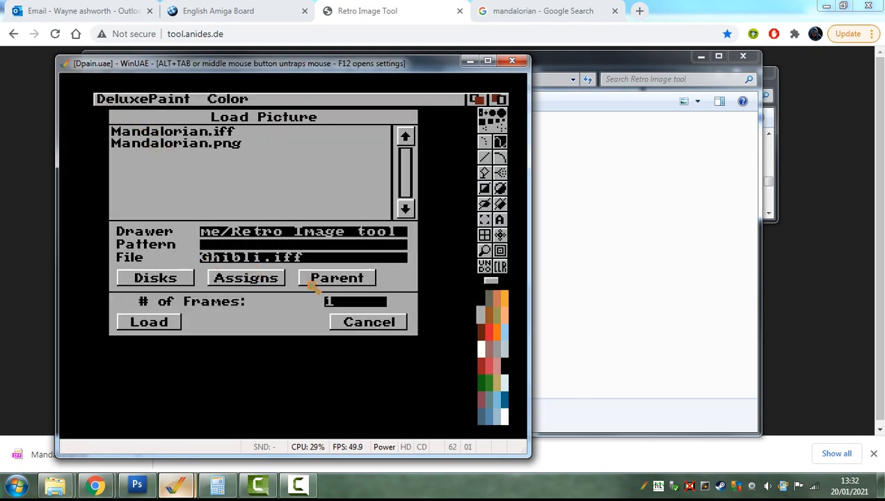
{"action": "mouse_move", "coordinate": [229, 138]}
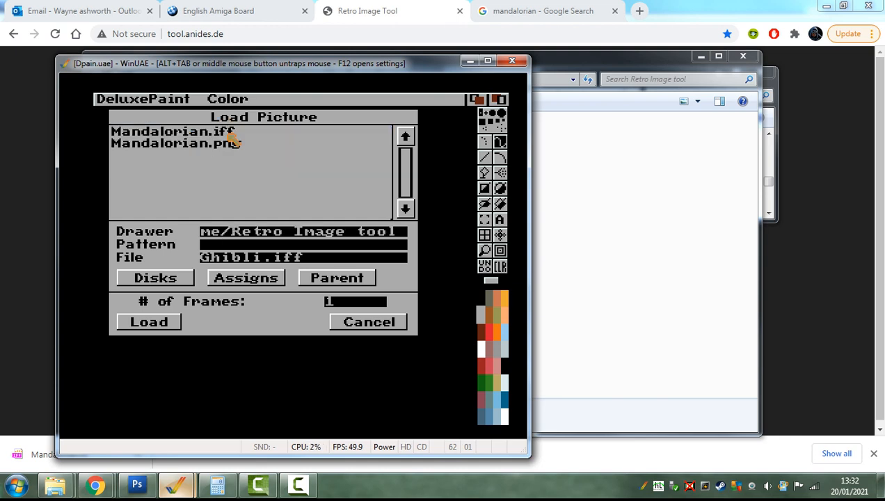
{"action": "left_click", "coordinate": [172, 130]}
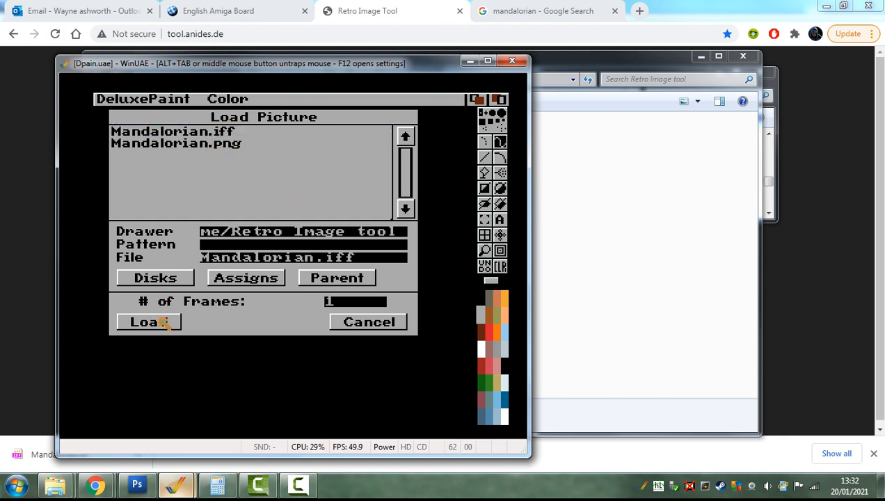
{"action": "left_click", "coordinate": [148, 323]}
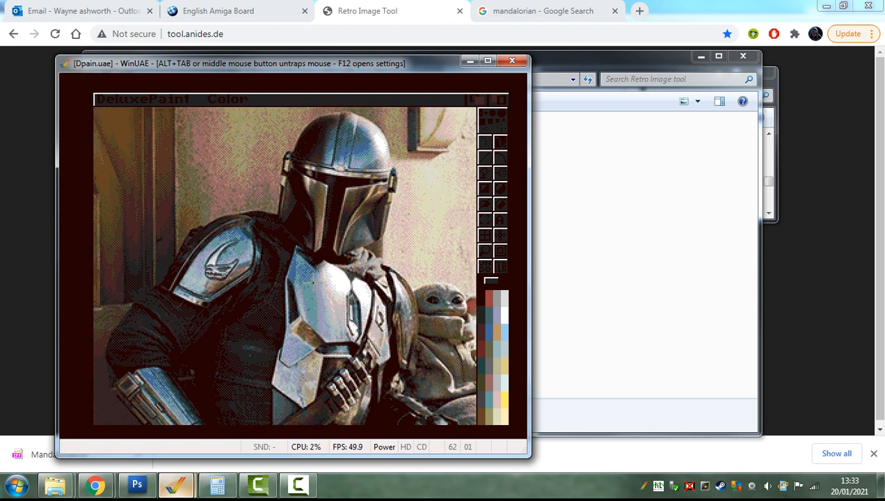
{"action": "left_click", "coordinate": [513, 61]}
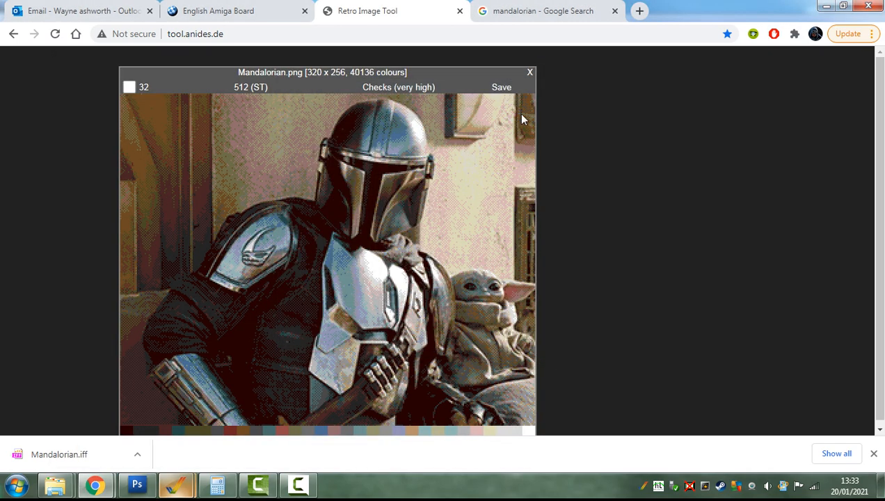
Step: Keep Floyd-Steinberg dithering on the 32-colour Mandalorian conversion and shift its preview window rightwards
{"action": "left_click", "coordinate": [398, 86]}
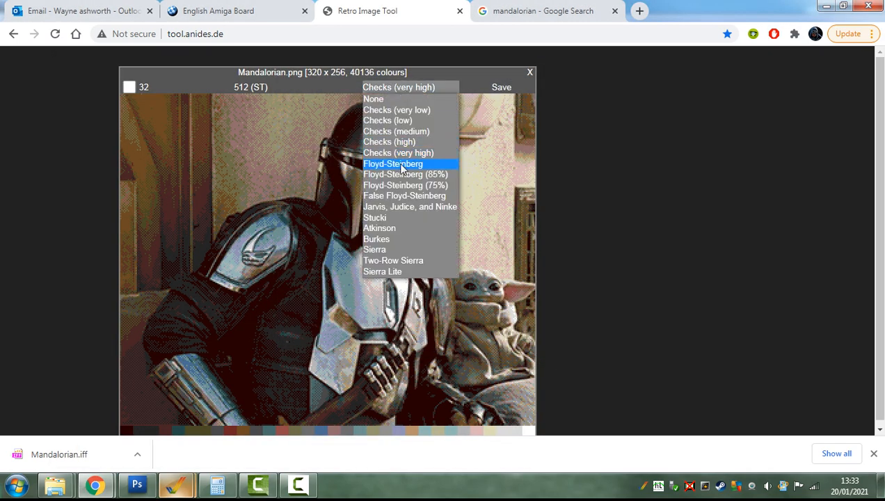
{"action": "left_click", "coordinate": [392, 164]}
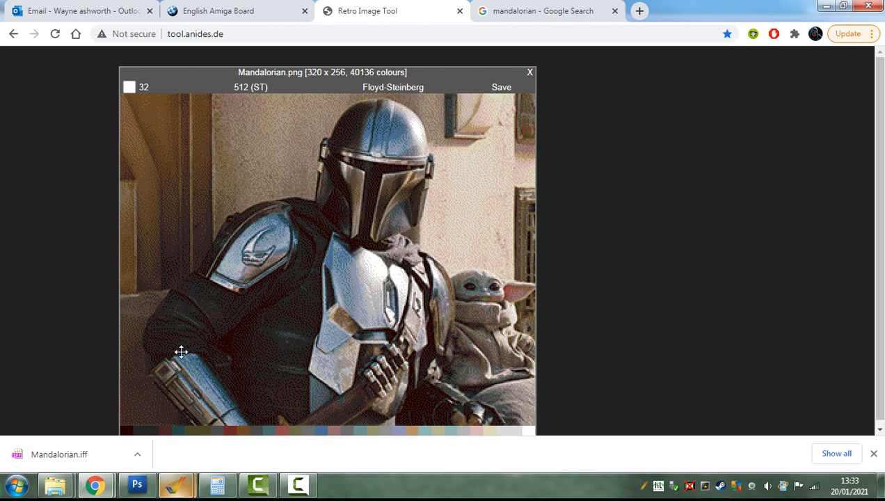
{"action": "left_click", "coordinate": [395, 87]}
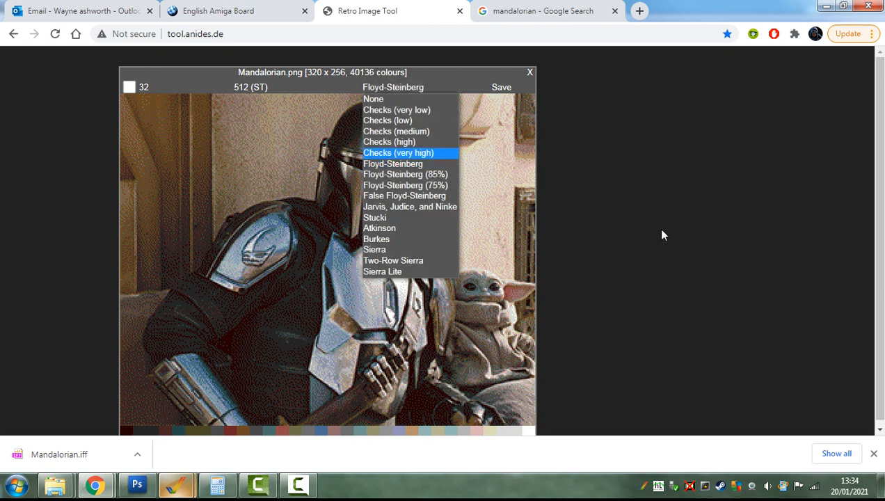
{"action": "left_click", "coordinate": [392, 164]}
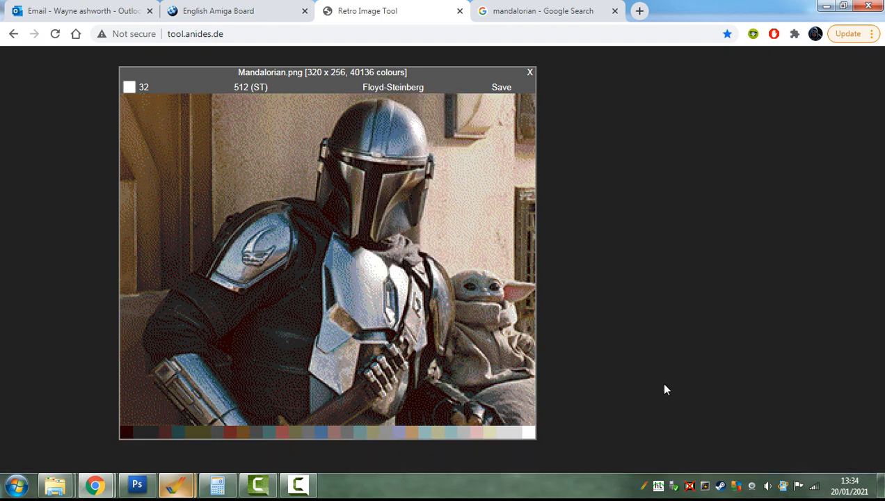
{"action": "left_click_drag", "start_coordinate": [321, 72], "coordinate": [403, 70]}
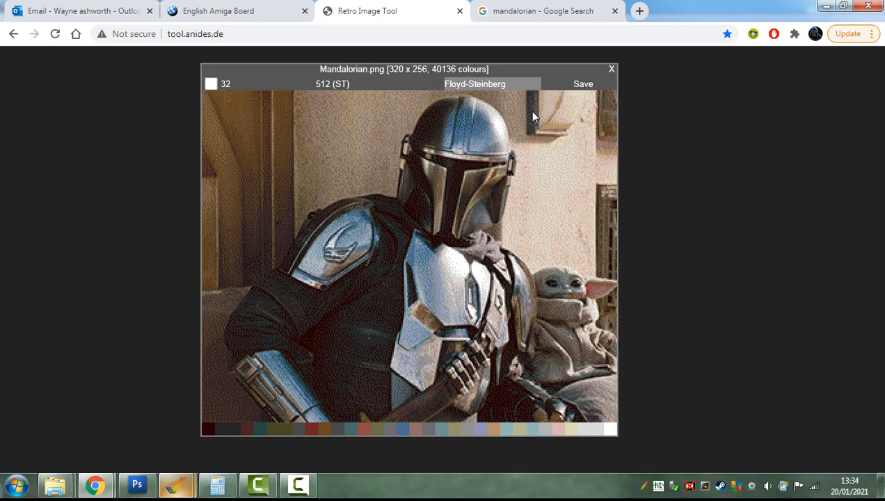
{"action": "mouse_move", "coordinate": [714, 437]}
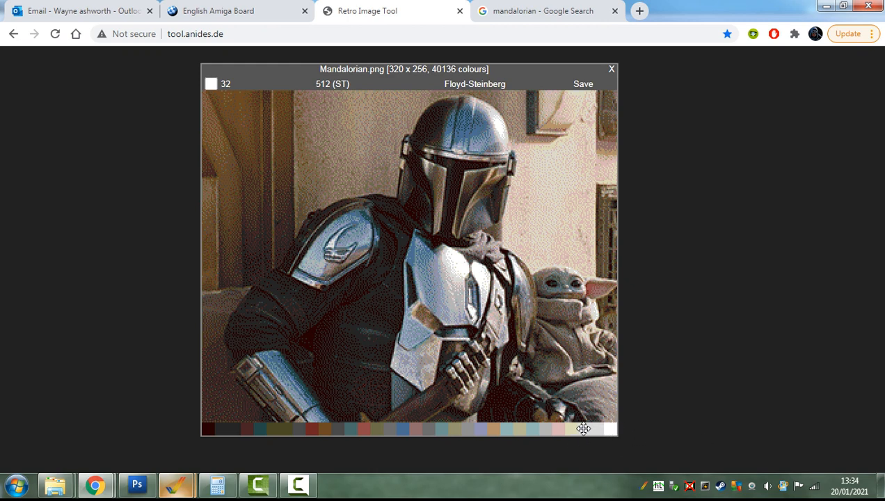
{"action": "mouse_move", "coordinate": [597, 430]}
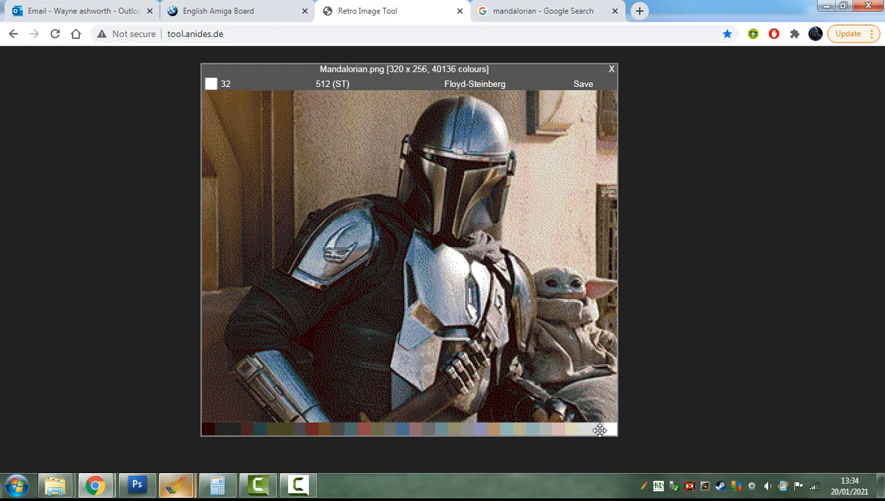
{"action": "mouse_move", "coordinate": [599, 433]}
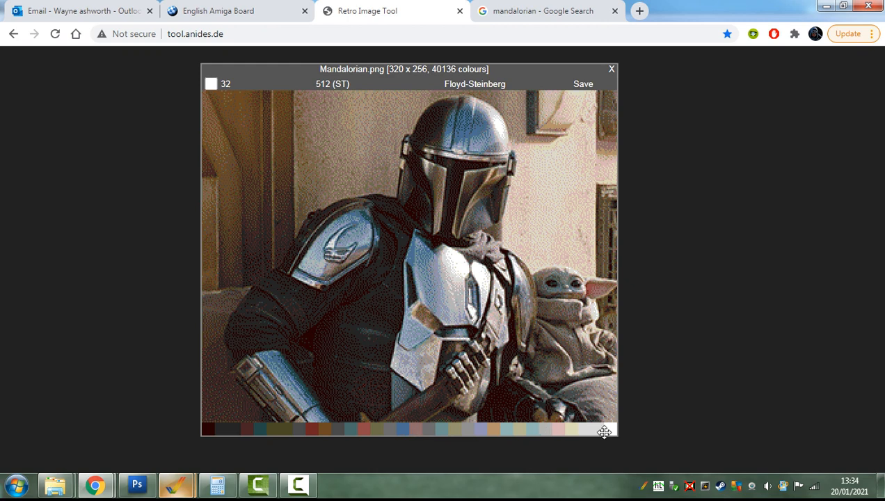
{"action": "mouse_move", "coordinate": [707, 326]}
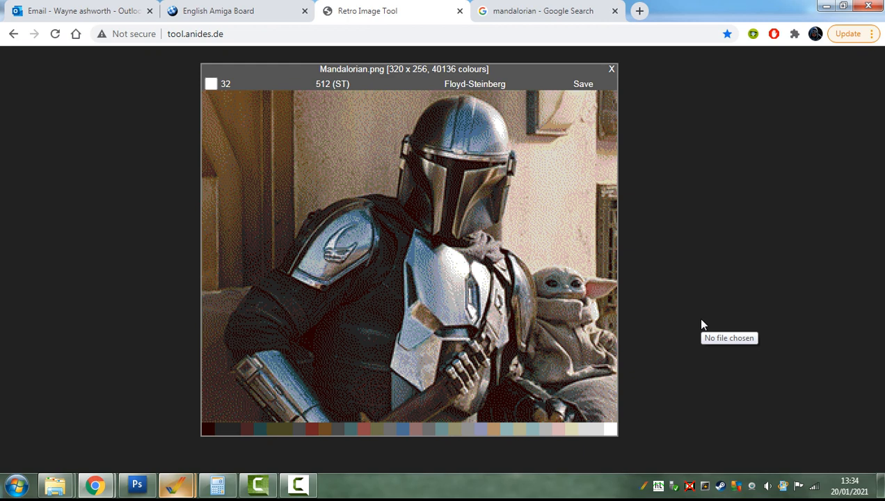
{"action": "mouse_move", "coordinate": [358, 484]}
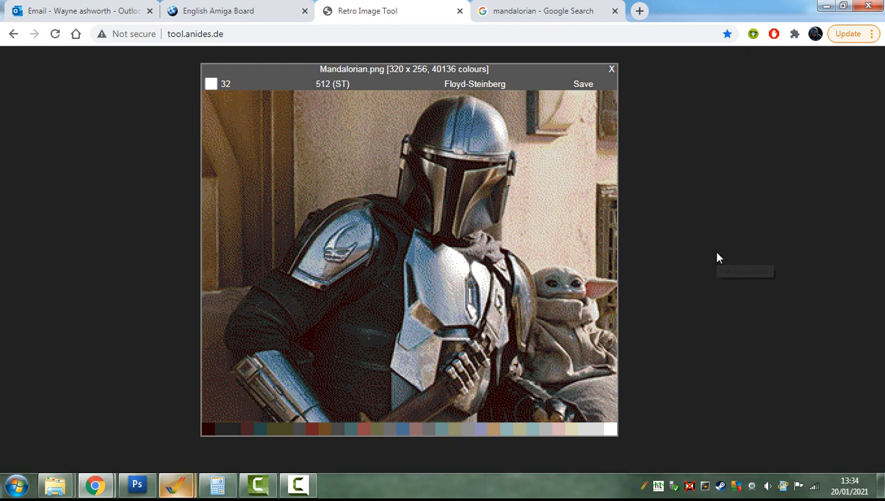
Step: Paste a screen capture of the Floyd-Steinberg Mandalorian preview as a layer in a new Photoshop document
{"action": "left_click", "coordinate": [137, 484]}
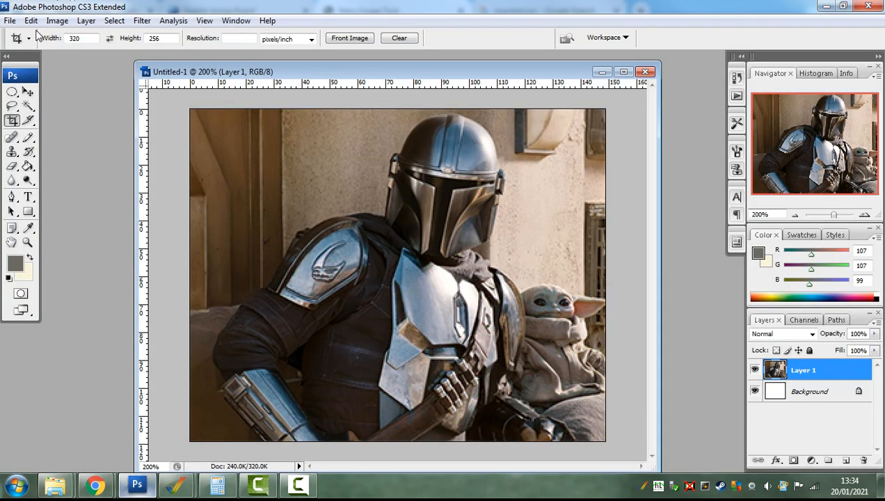
{"action": "left_click", "coordinate": [11, 21]}
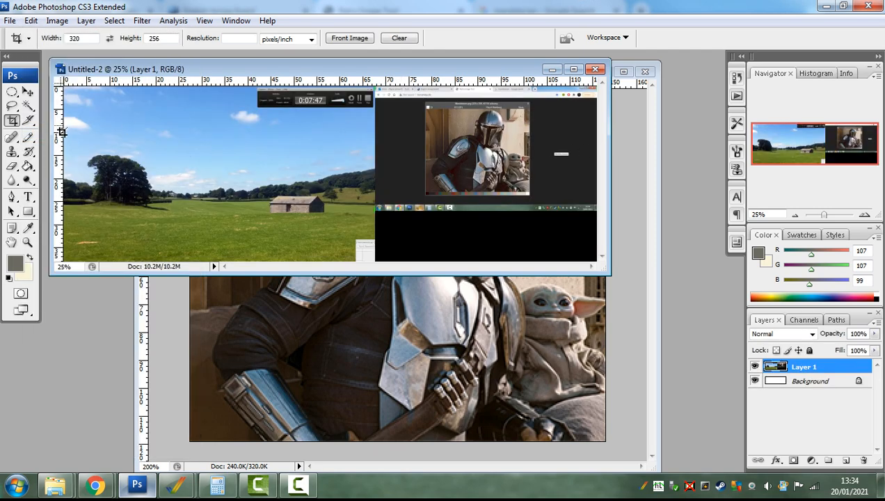
{"action": "left_click_drag", "start_coordinate": [426, 97], "coordinate": [529, 184]}
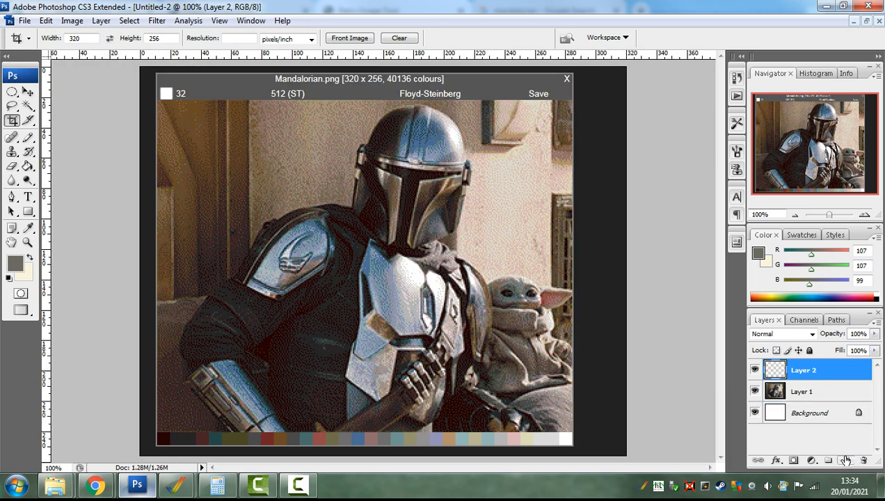
Step: Zoom into the dithered pixels and sample a pale cream palette colour as the foreground colour
{"action": "left_click", "coordinate": [22, 137]}
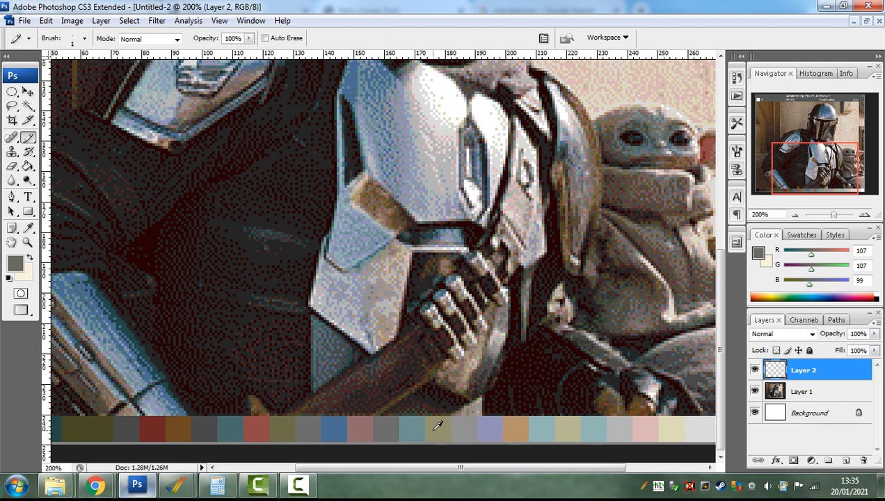
{"action": "left_click", "coordinate": [415, 428]}
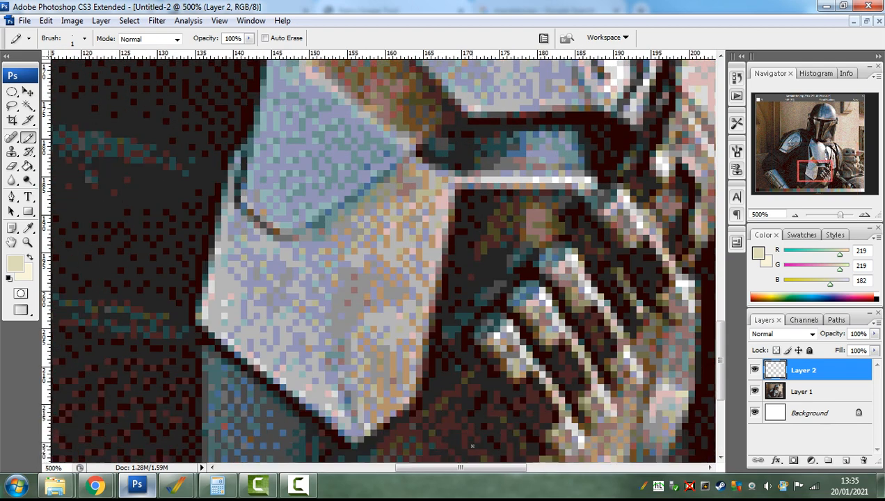
{"action": "scroll", "scroll_direction": "down", "scroll_amount": 3}
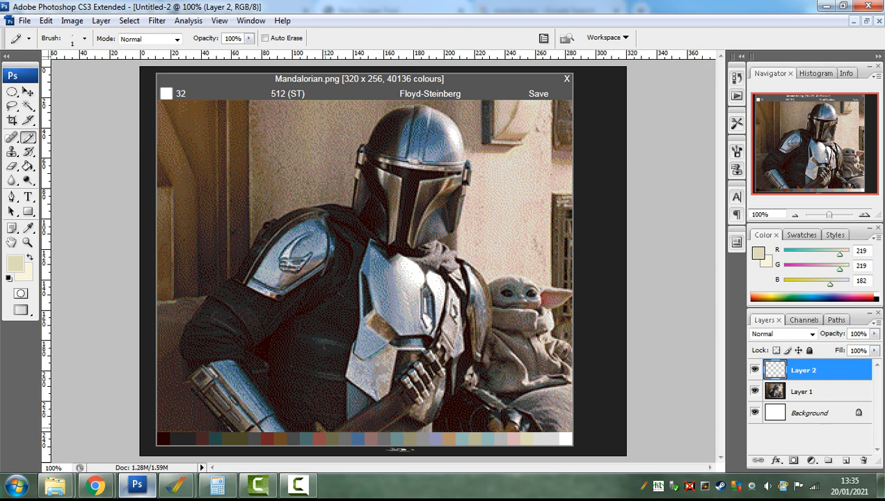
{"action": "mouse_move", "coordinate": [189, 467]}
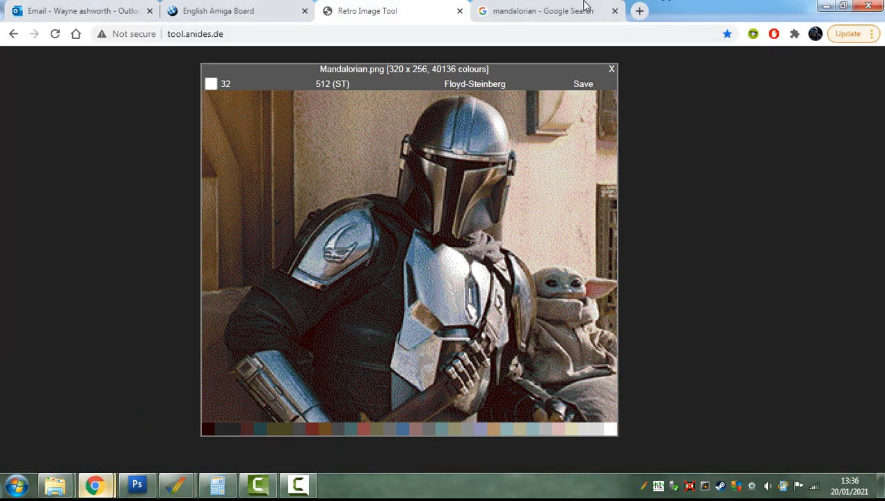
Step: Search Google Images for an autumn woodland scene and copy the wooden footbridge picture
{"action": "left_click", "coordinate": [549, 11]}
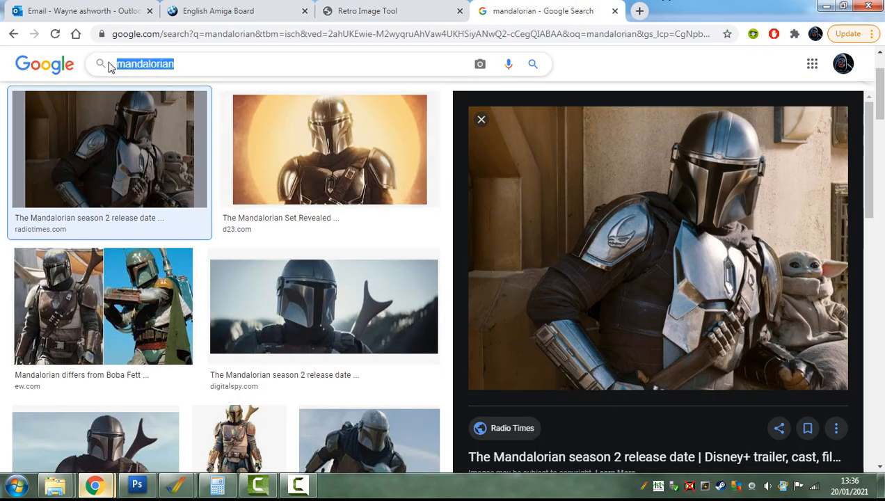
{"action": "type", "text": "atumn woodland scene"}
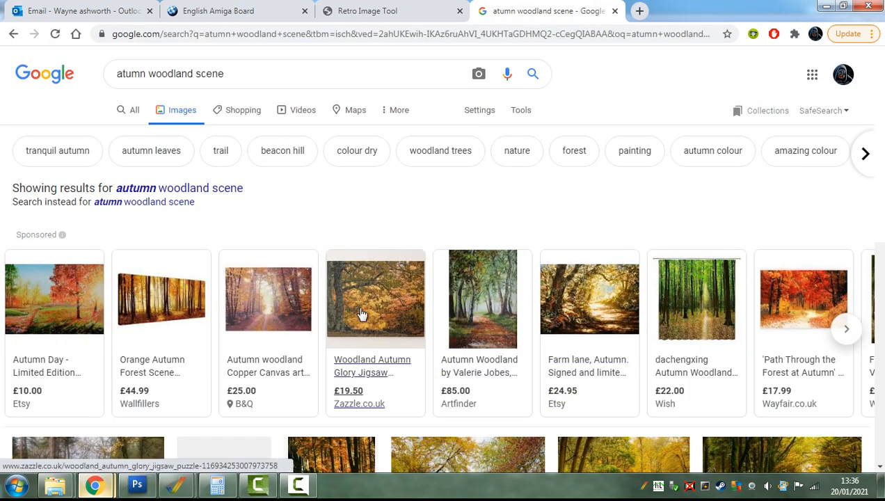
{"action": "scroll", "scroll_direction": "down", "scroll_amount": 3}
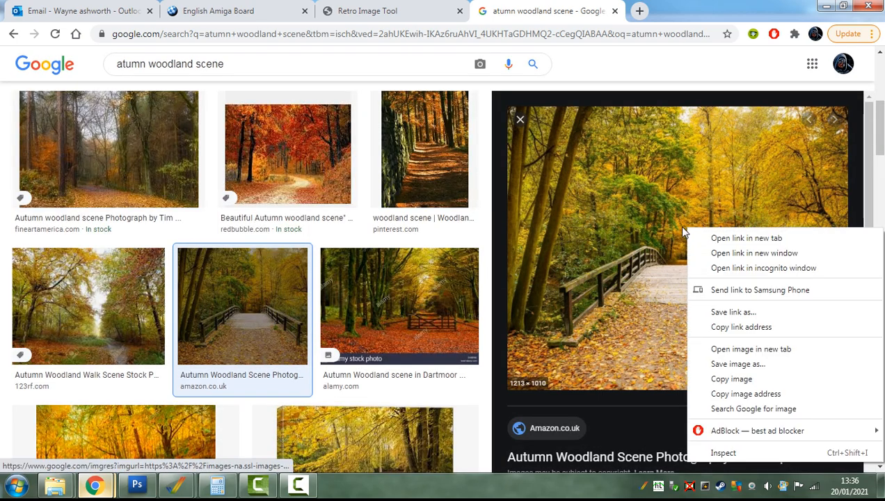
{"action": "left_click", "coordinate": [129, 486]}
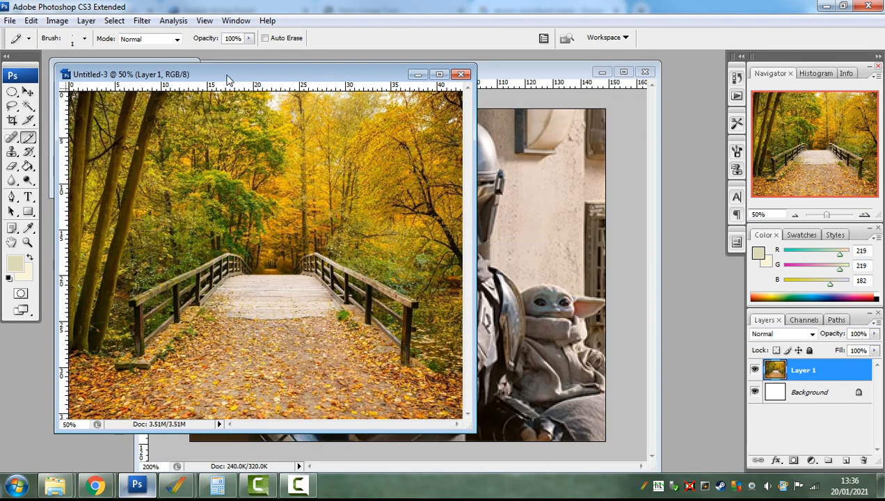
Step: Resize the autumn bridge picture to 320 by 256 pixels using Bicubic Sharper resampling
{"action": "left_click", "coordinate": [70, 21]}
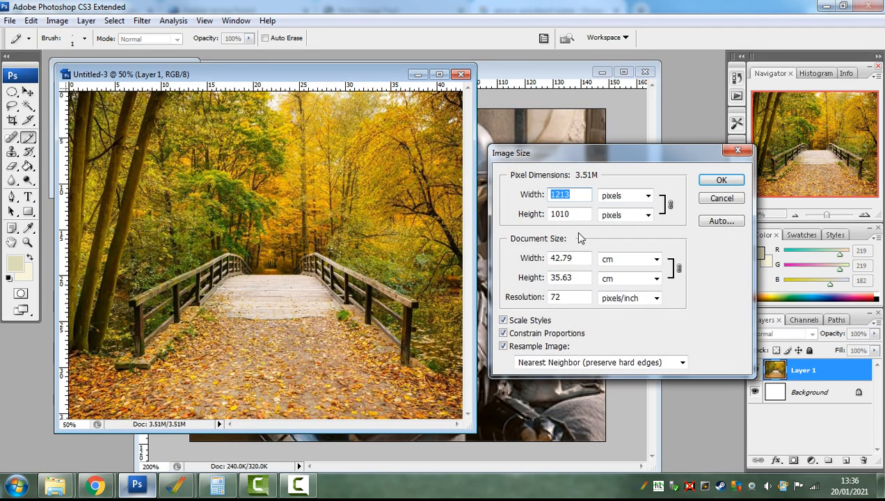
{"action": "type", "text": "320"}
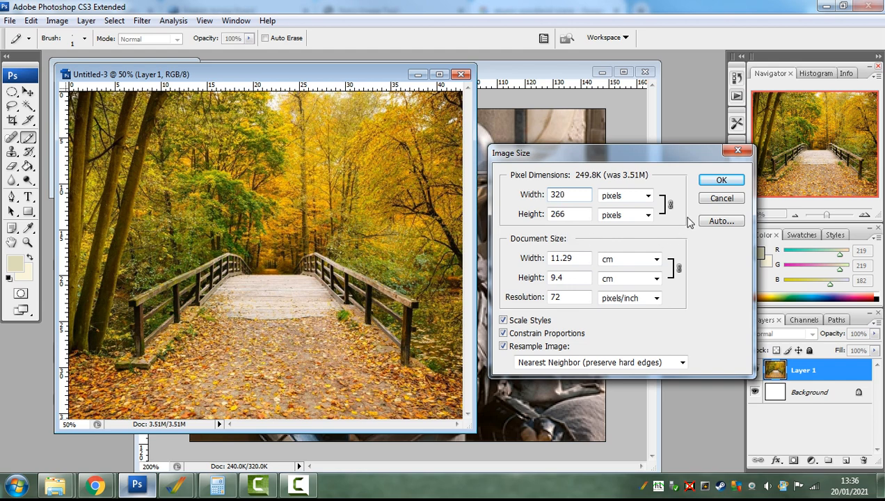
{"action": "left_click", "coordinate": [720, 180]}
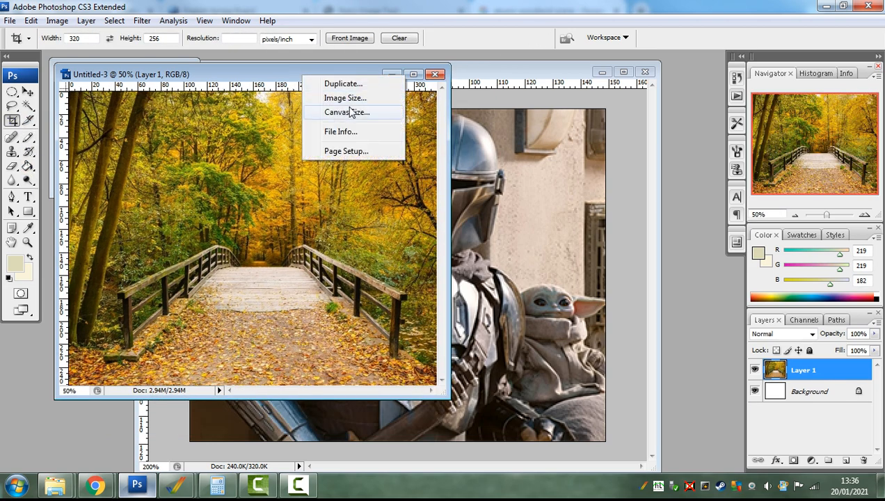
{"action": "left_click", "coordinate": [346, 97]}
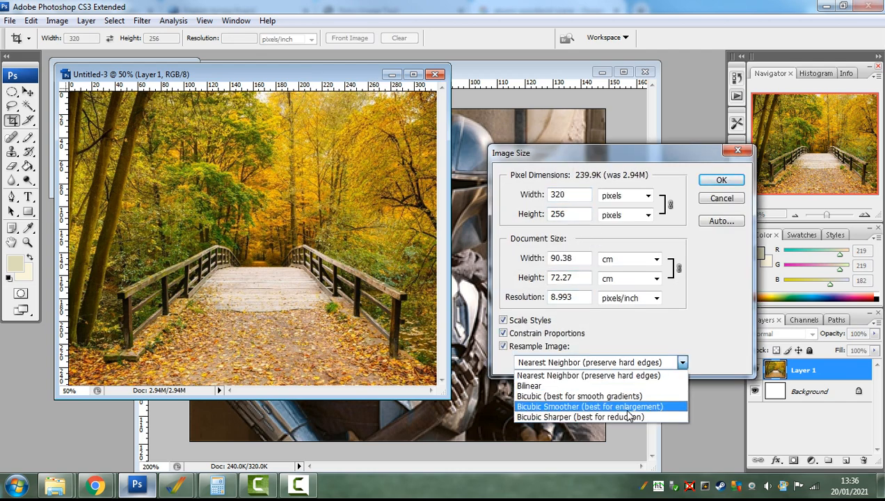
{"action": "left_click", "coordinate": [573, 416]}
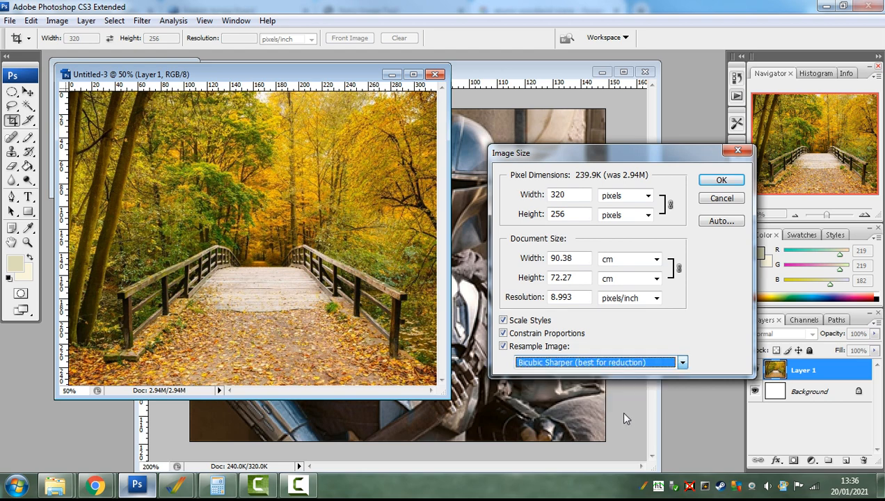
{"action": "left_click", "coordinate": [720, 180]}
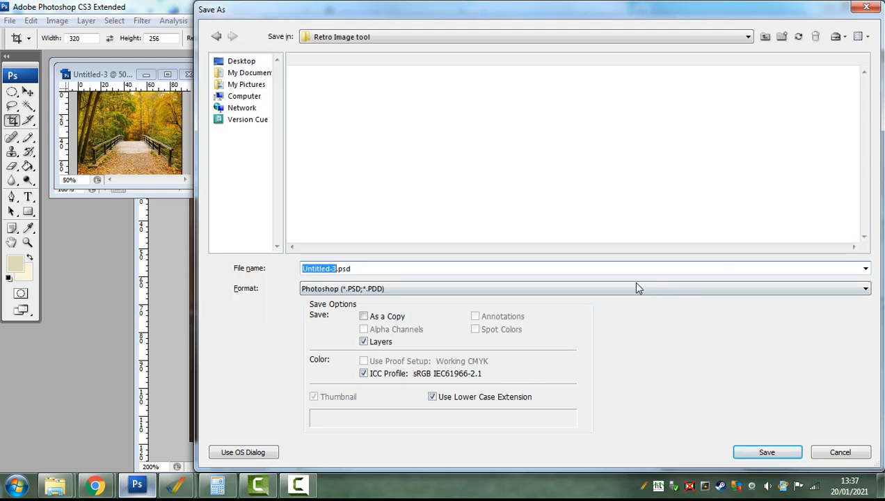
Step: Save the autumn bridge picture as a PNG named autumn in the Retro Image tool folder
{"action": "left_click", "coordinate": [582, 288]}
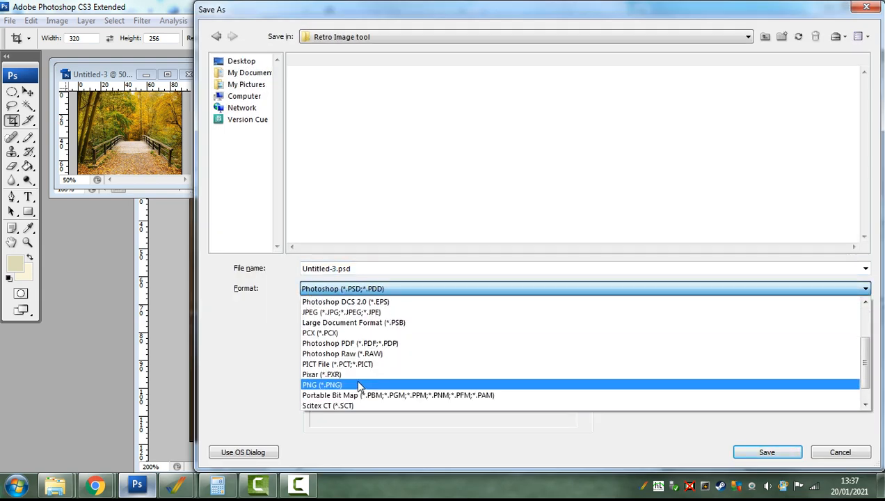
{"action": "left_click", "coordinate": [322, 384]}
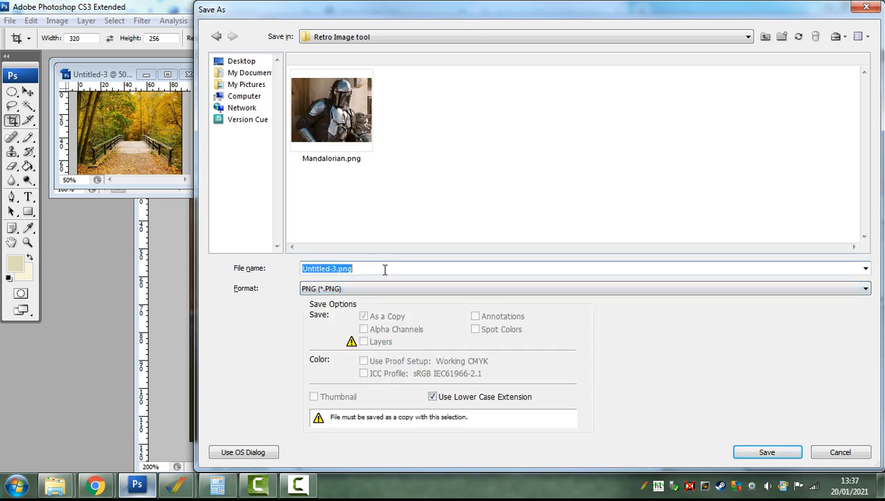
{"action": "type", "text": "autumn"}
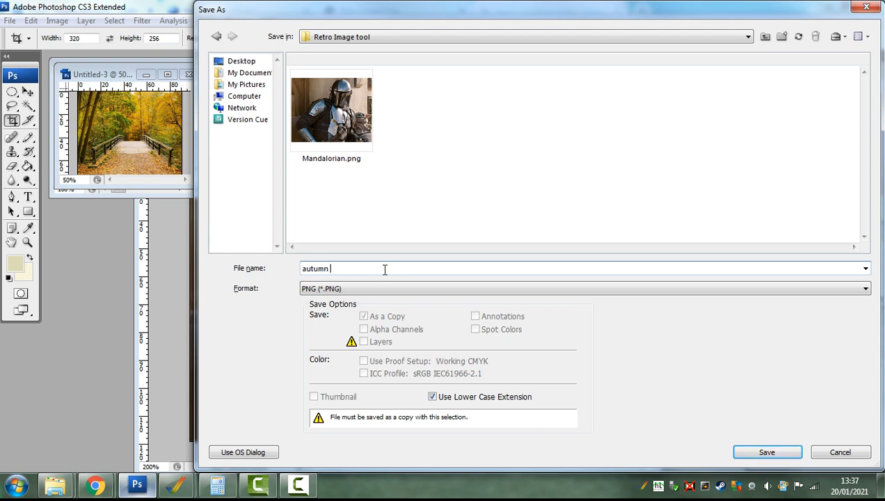
{"action": "left_click", "coordinate": [773, 451]}
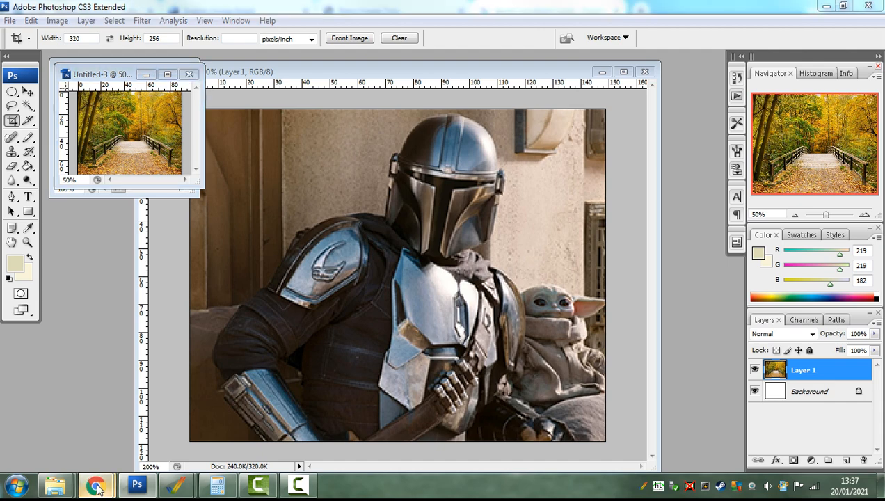
Step: Load autumn into Retro Image Tool at 16 colours with Checks (very high) dithering
{"action": "left_click", "coordinate": [96, 484]}
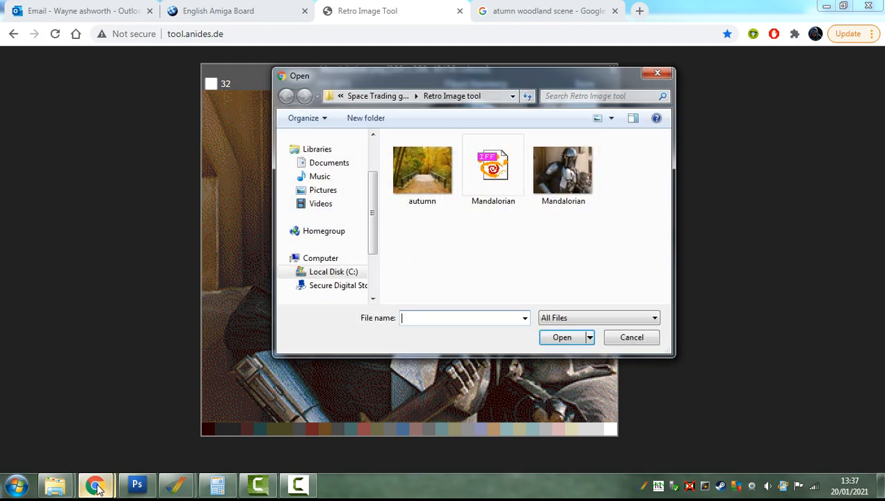
{"action": "double_click", "coordinate": [563, 170]}
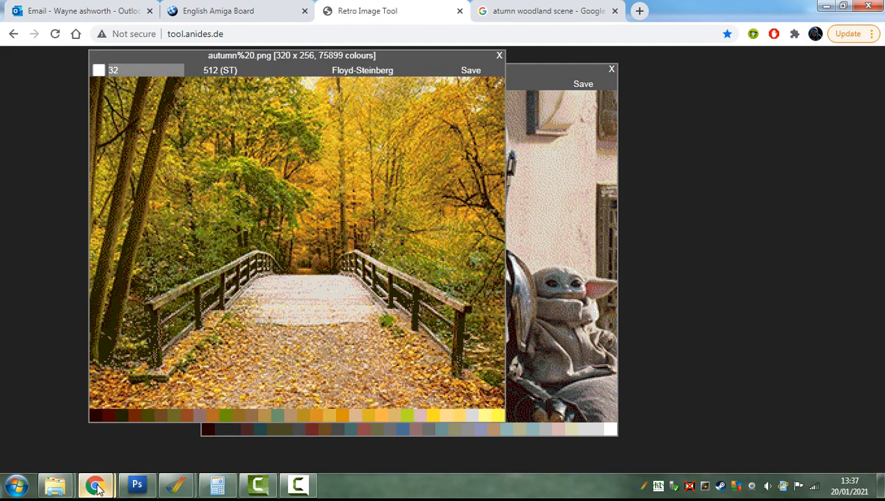
{"action": "left_click", "coordinate": [136, 70]}
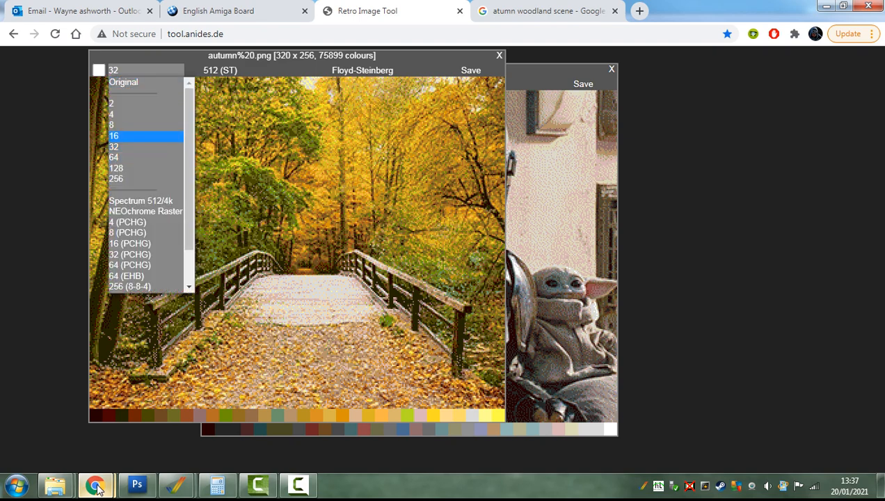
{"action": "left_click", "coordinate": [125, 135]}
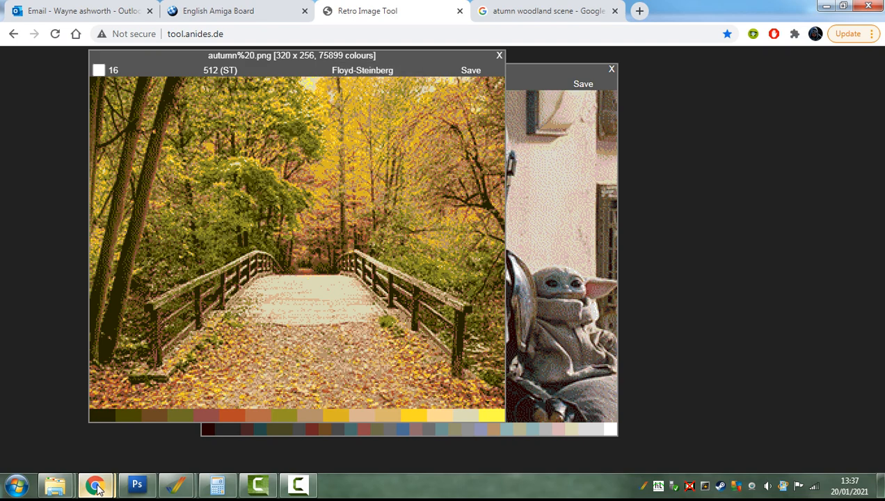
{"action": "left_click", "coordinate": [379, 70]}
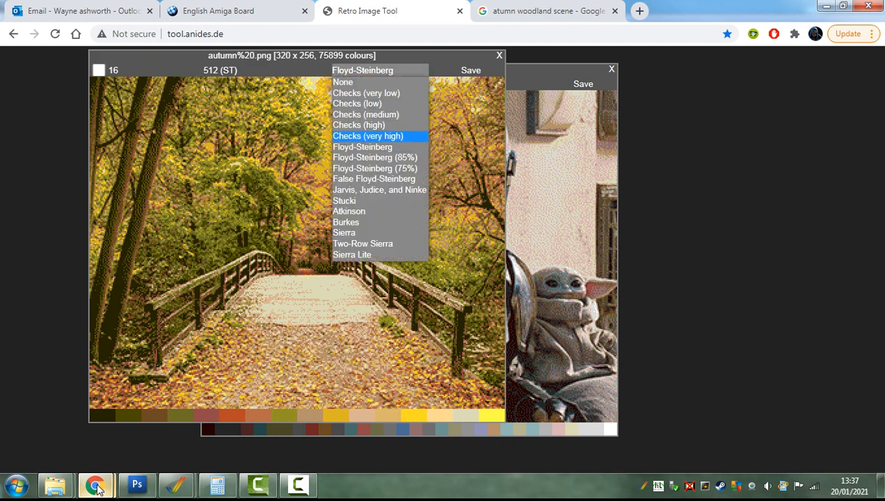
{"action": "left_click", "coordinate": [368, 136]}
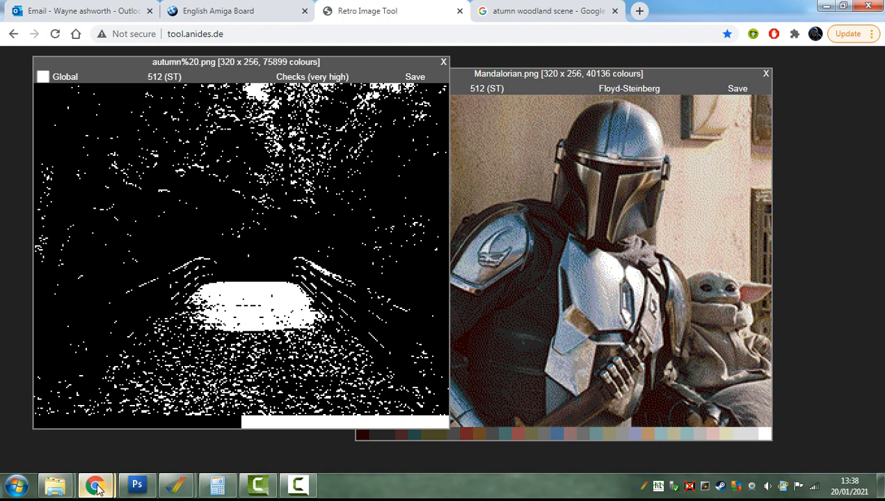
Step: Set the autumn picture back to 16 colours and tick its global palette checkbox
{"action": "left_click", "coordinate": [61, 76]}
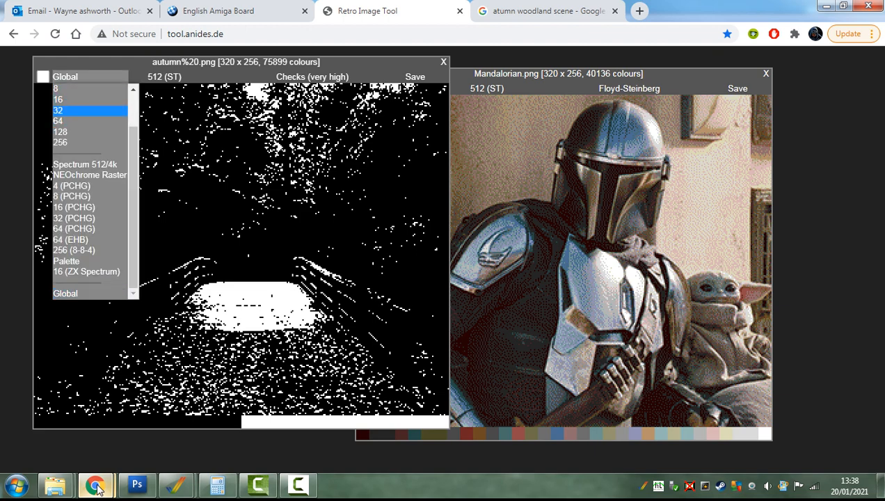
{"action": "left_click", "coordinate": [57, 99]}
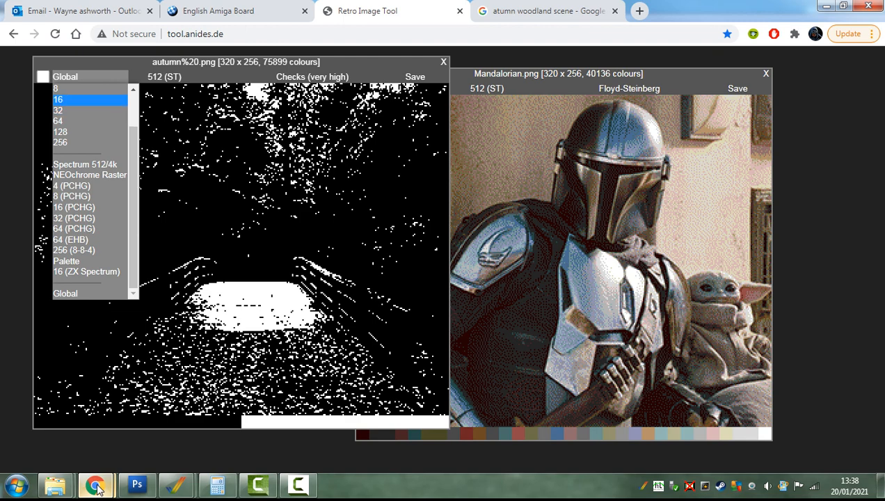
{"action": "left_click", "coordinate": [58, 100]}
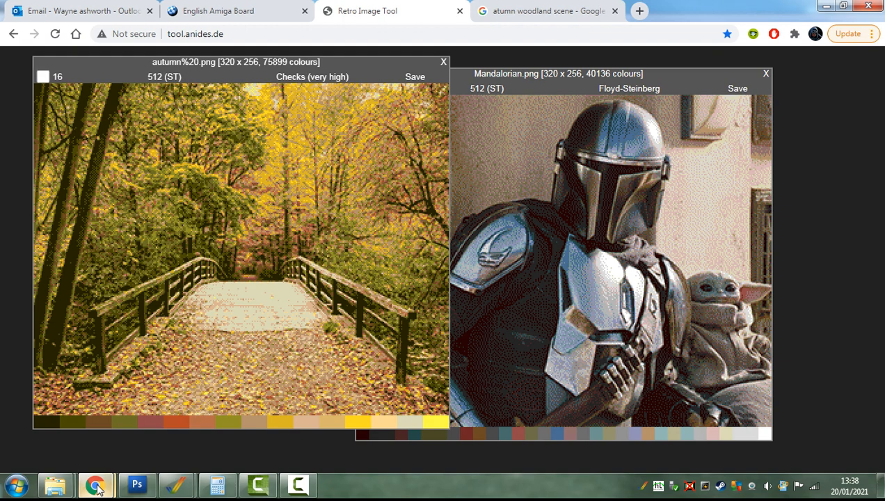
{"action": "left_click", "coordinate": [44, 77]}
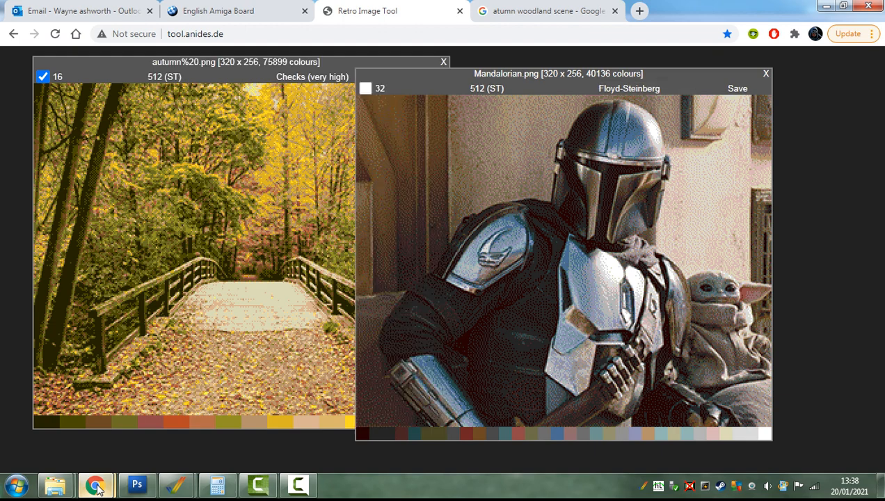
Step: Switch the Mandalorian picture to the Global palette with Checks (very high) dithering, placed beside the autumn window
{"action": "left_click", "coordinate": [388, 89]}
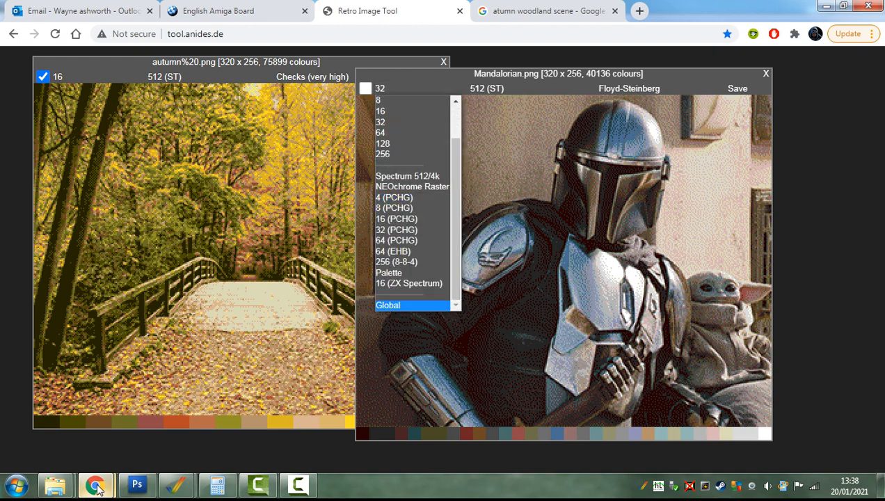
{"action": "left_click", "coordinate": [401, 304]}
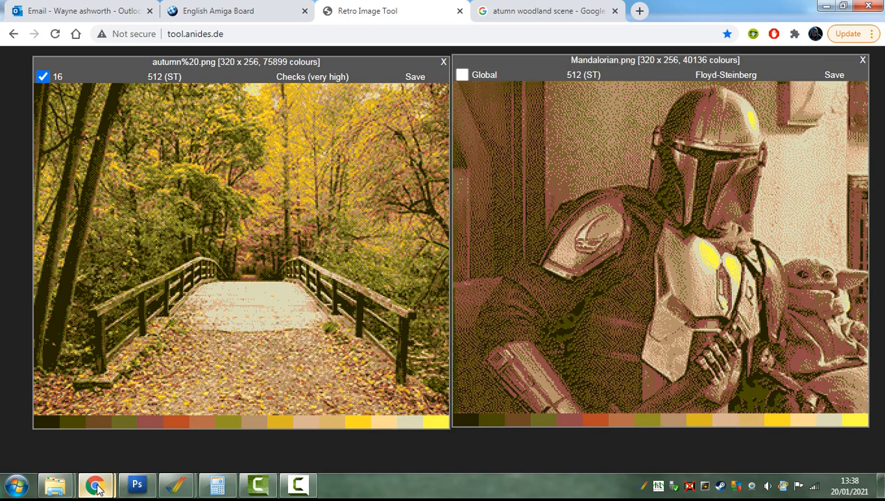
{"action": "left_click", "coordinate": [601, 75]}
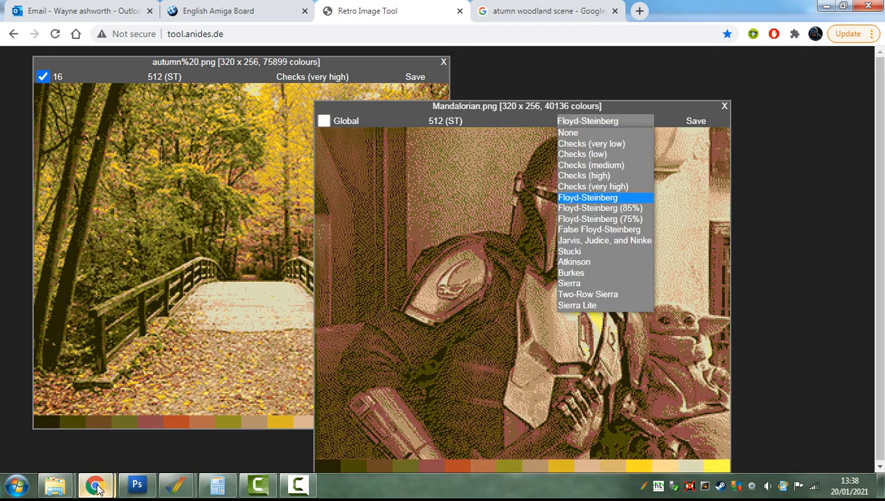
{"action": "left_click", "coordinate": [592, 186]}
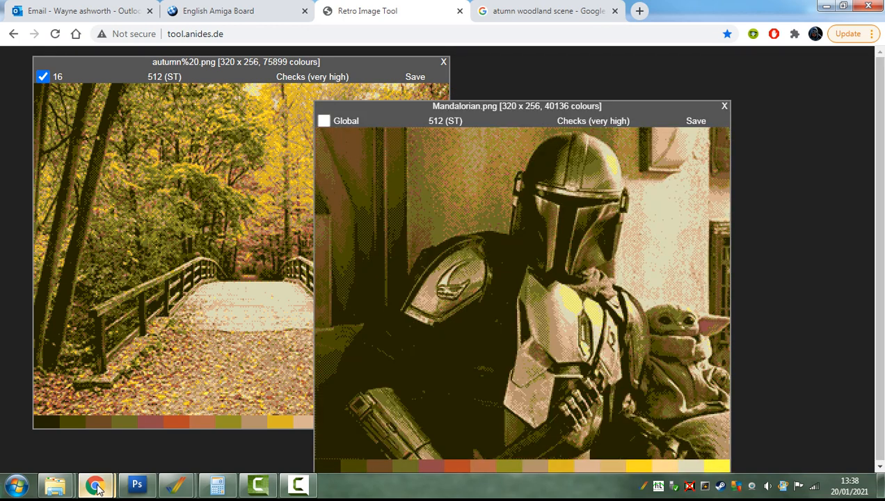
{"action": "left_click_drag", "start_coordinate": [517, 106], "coordinate": [598, 53]}
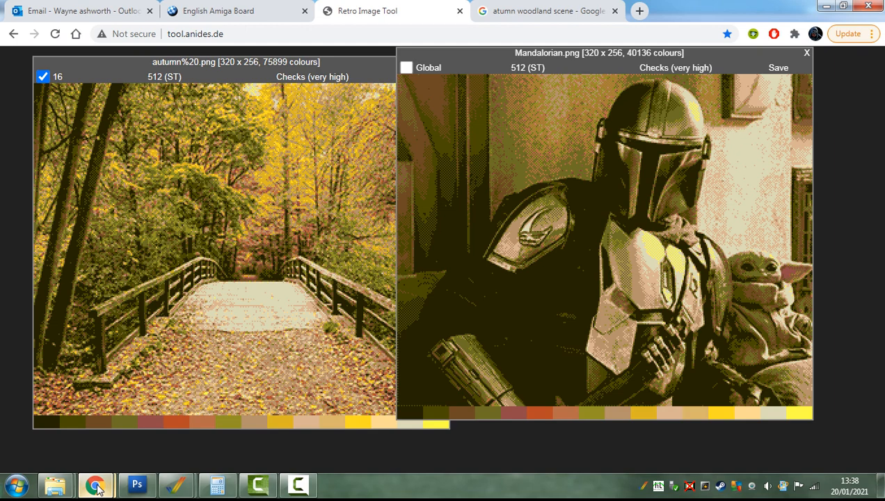
{"action": "left_click", "coordinate": [528, 67]}
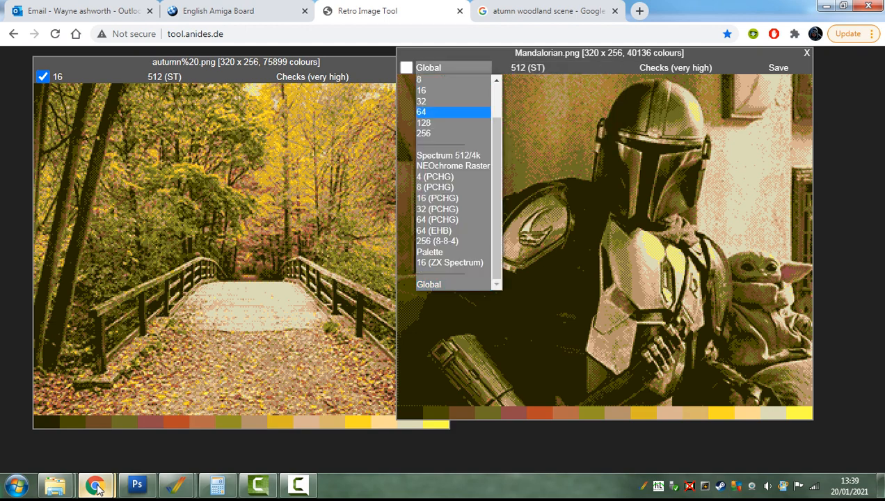
Step: Set the Mandalorian picture to 32 colours from the 4096-colour STE/ECS palette depth
{"action": "left_click", "coordinate": [419, 100]}
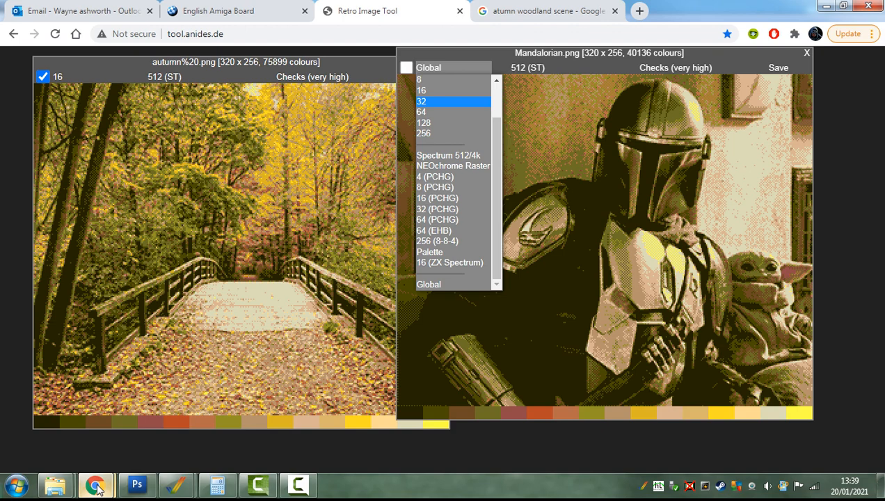
{"action": "left_click", "coordinate": [531, 67]}
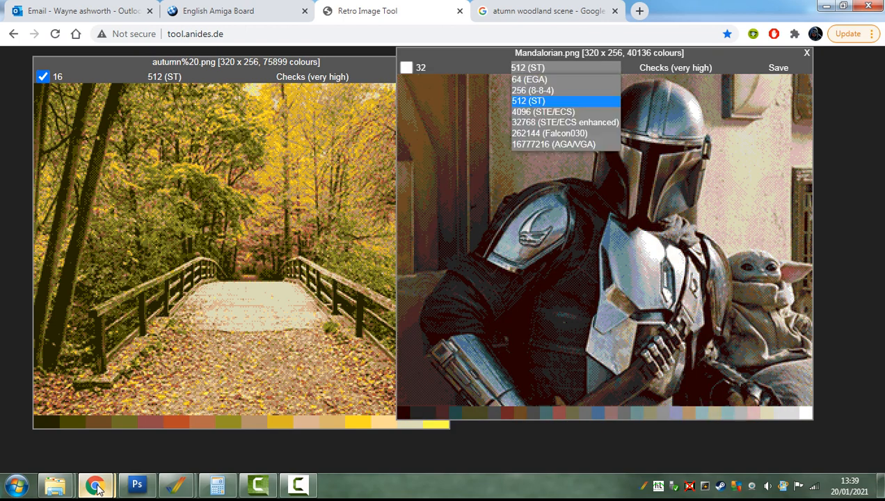
{"action": "left_click", "coordinate": [528, 100]}
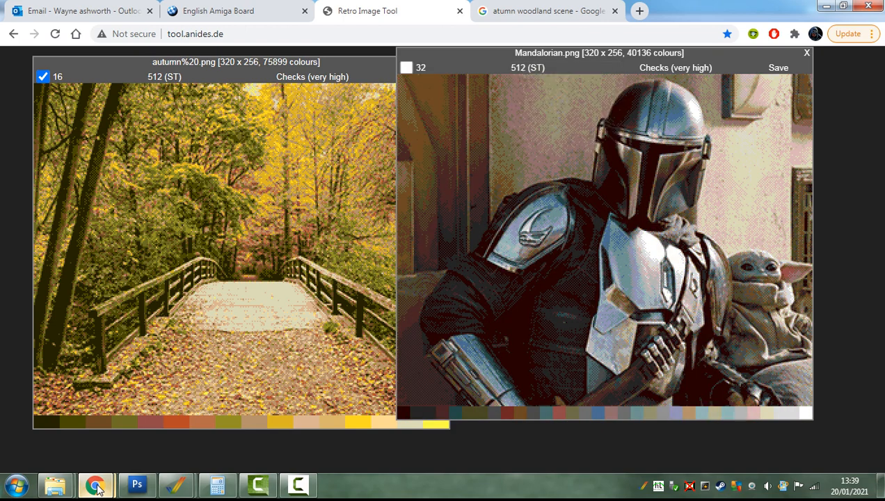
{"action": "left_click", "coordinate": [533, 68]}
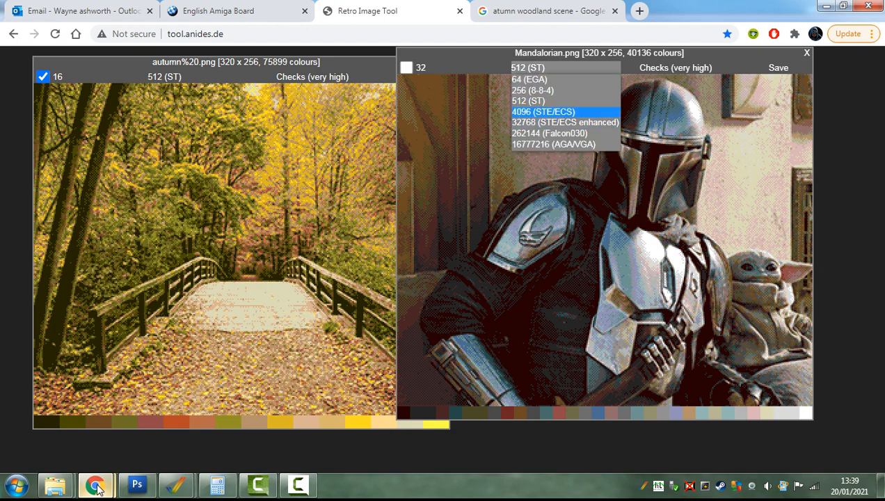
{"action": "left_click", "coordinate": [534, 111]}
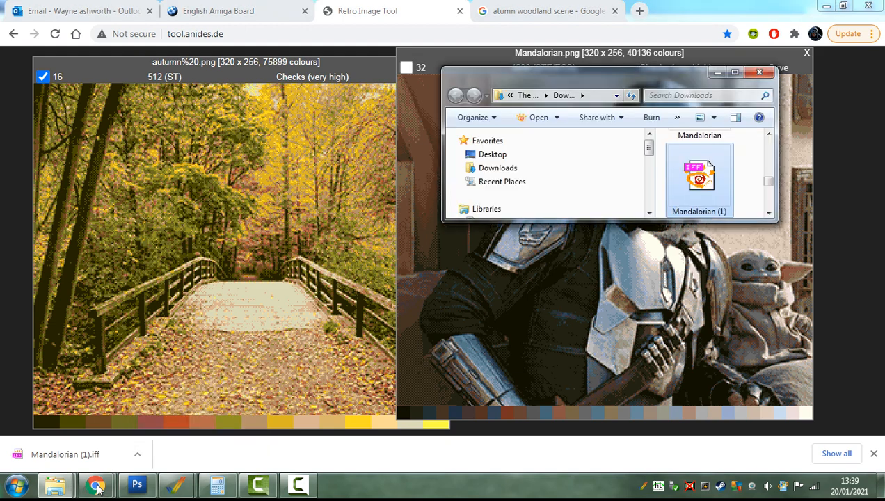
{"action": "mouse_move", "coordinate": [92, 484]}
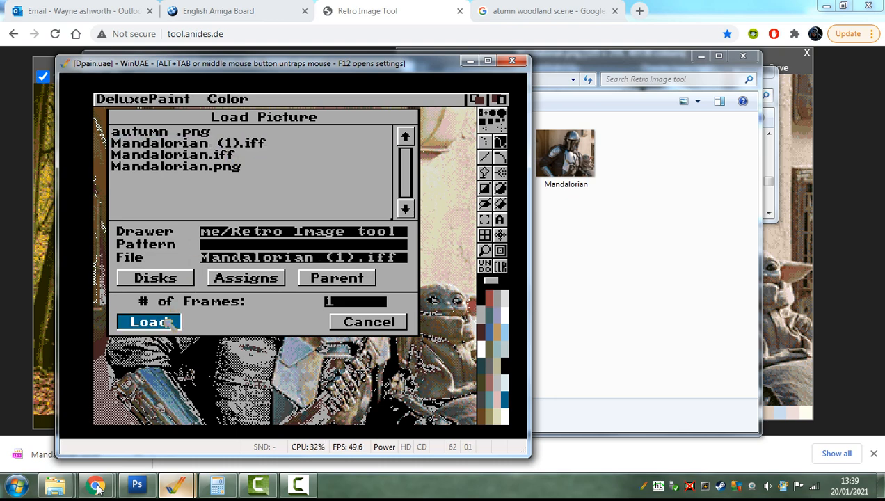
Step: Load Mandalorian (1).iff from the Retro Image tool drawer into DeluxePaint
{"action": "left_click", "coordinate": [145, 321]}
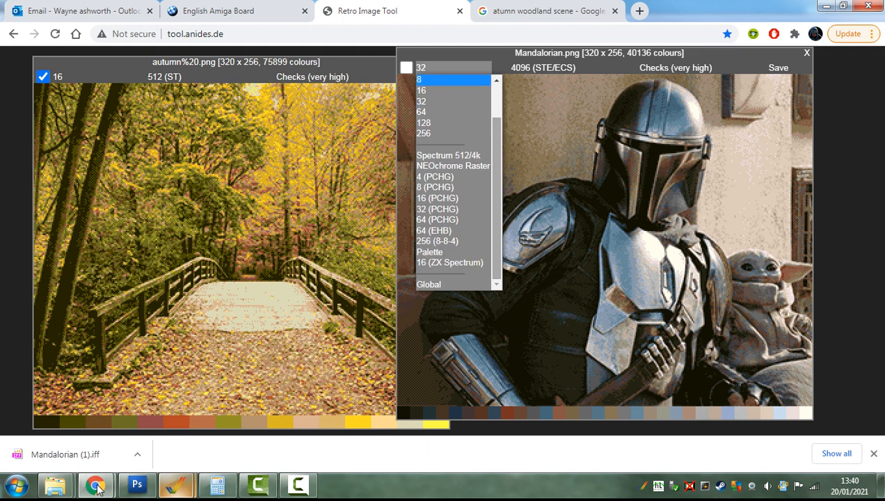
{"action": "left_click", "coordinate": [451, 261]}
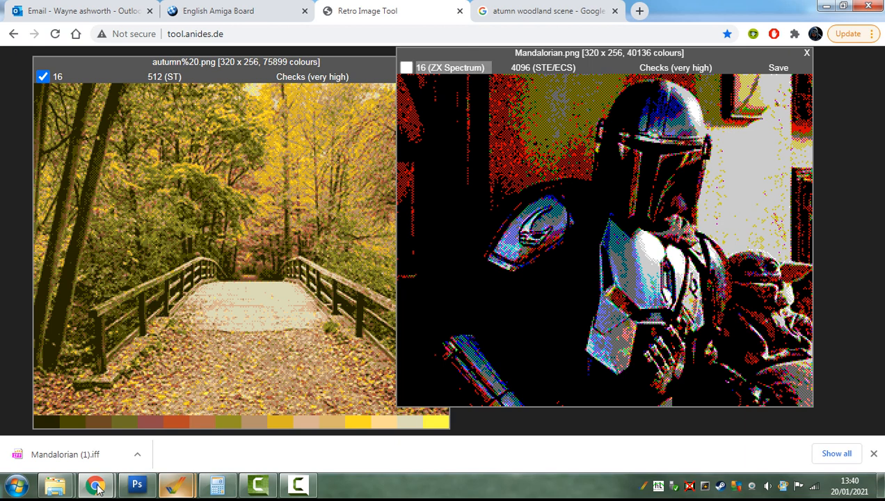
{"action": "left_click", "coordinate": [451, 66]}
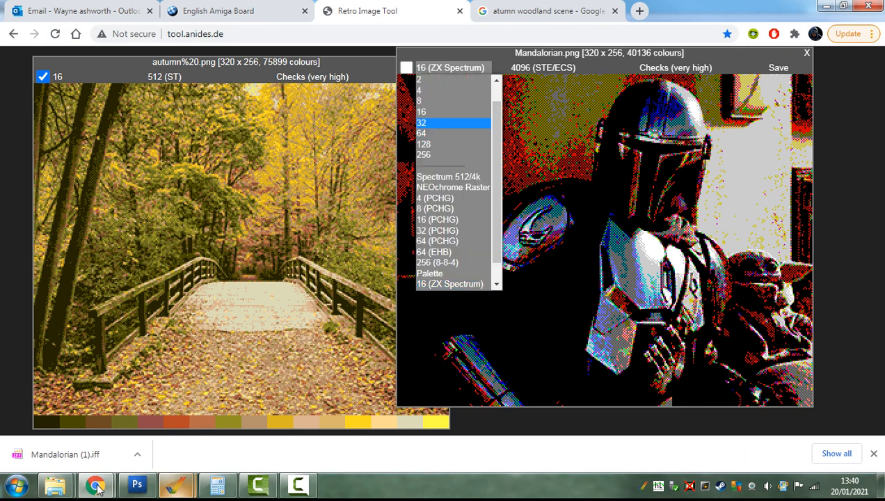
{"action": "left_click", "coordinate": [422, 123]}
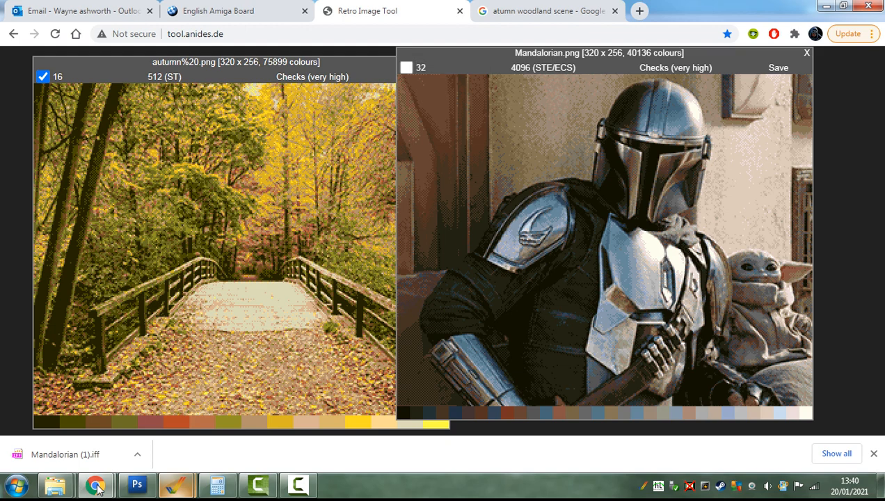